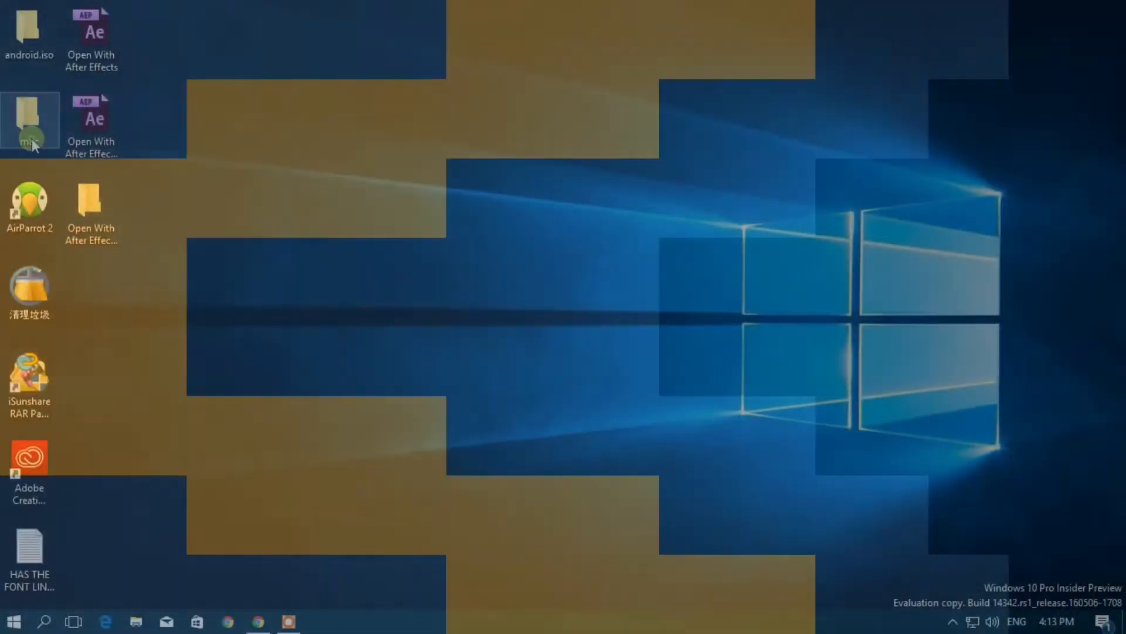
- Open the mac folder and launch the Mini vMac application to boot System 7.5.5
double_click(29, 120)
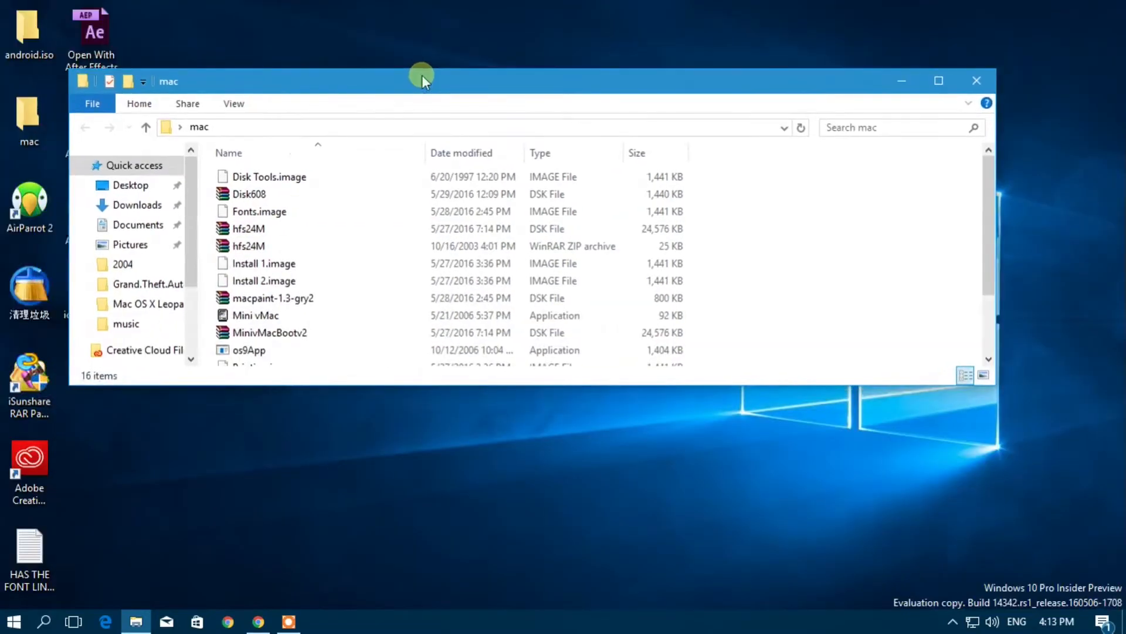
click(255, 270)
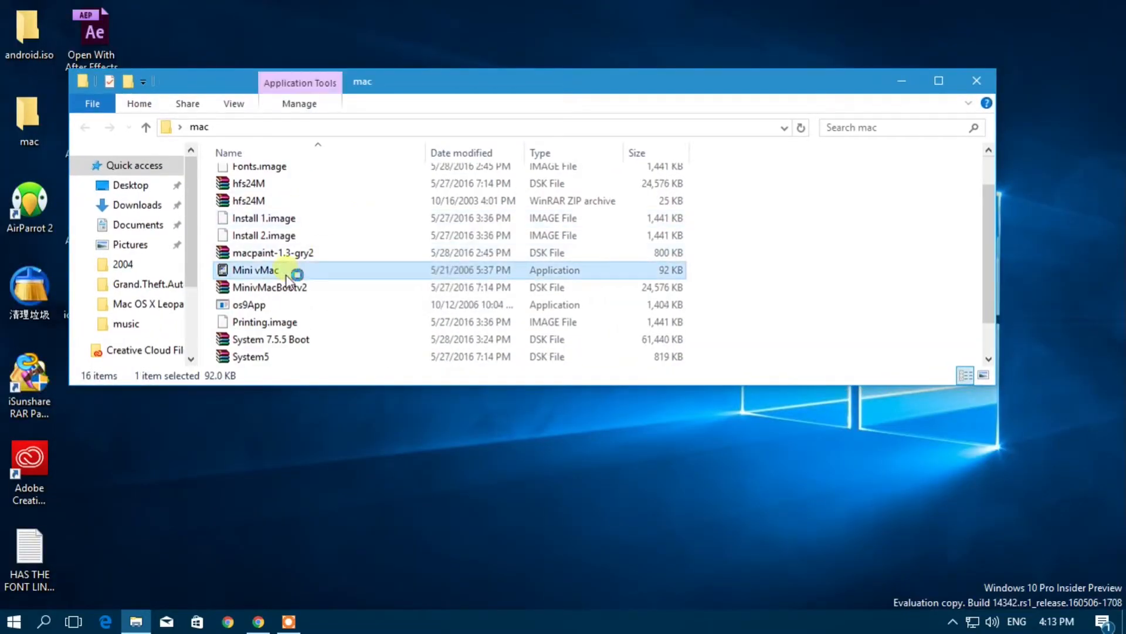
double_click(256, 269)
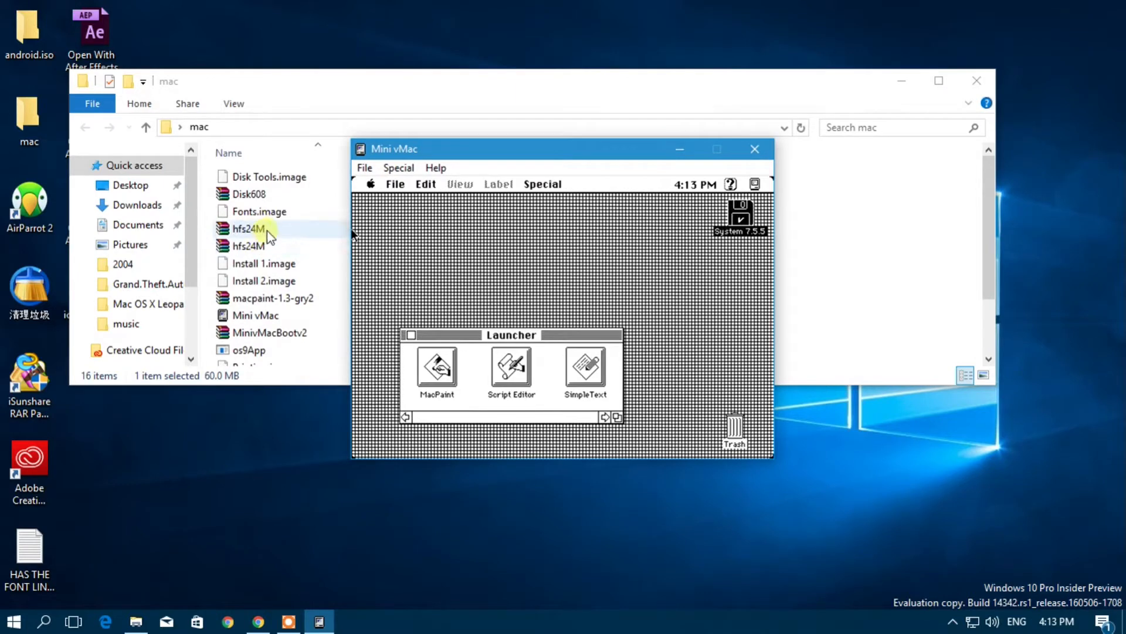
- Close the Launcher window, then open and close Calculator from the Apple menu
scroll(down, 3)
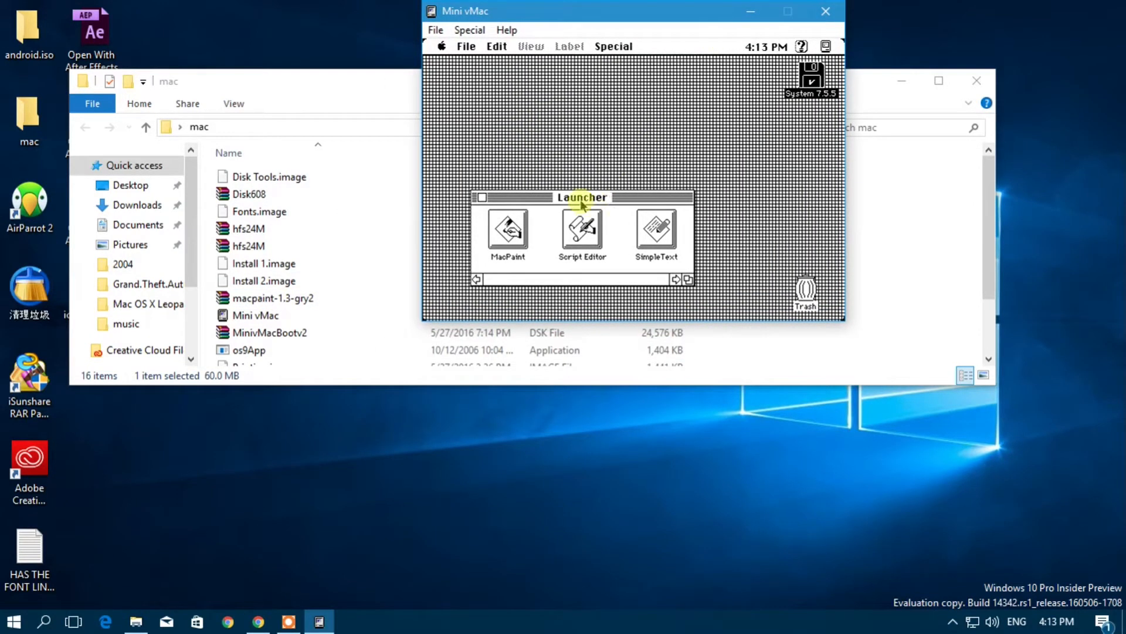
click(786, 10)
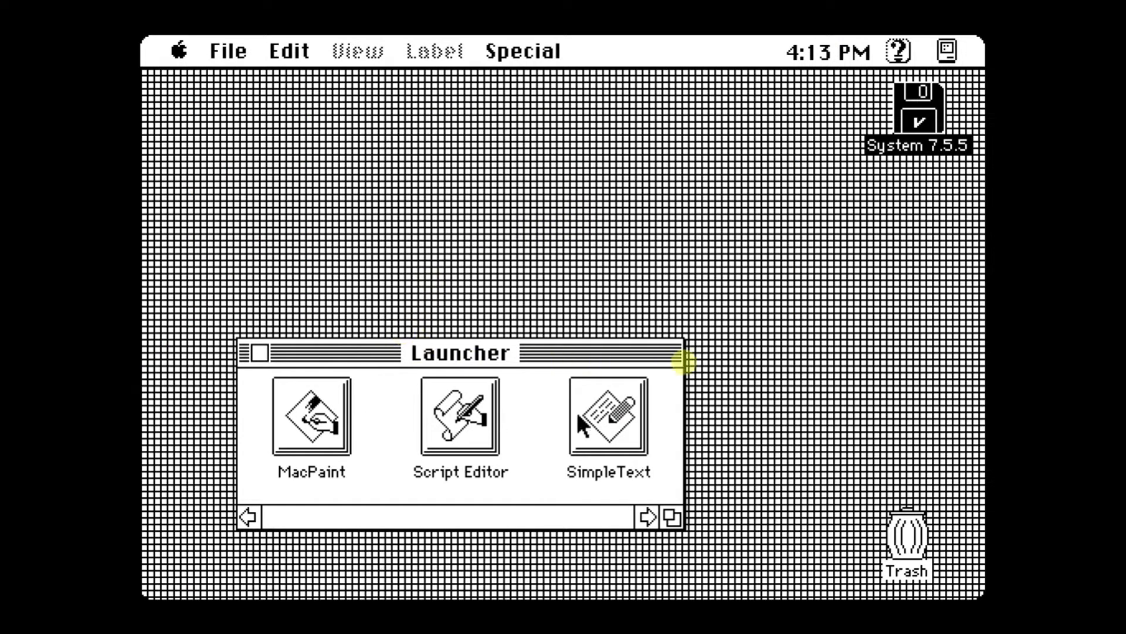
click(254, 353)
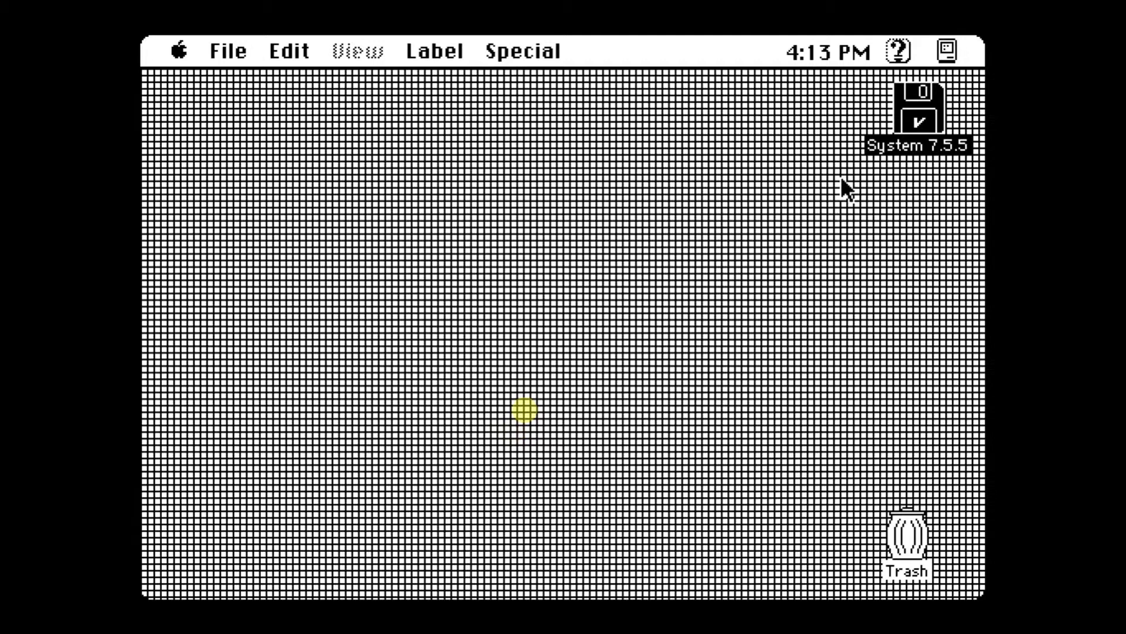
click(180, 51)
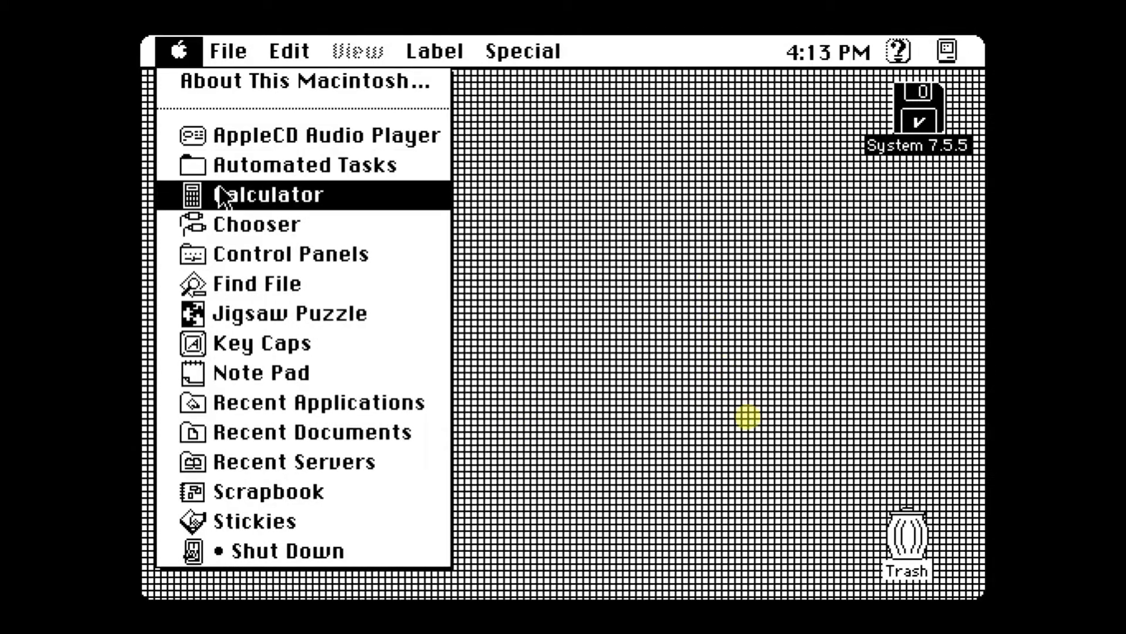
click(272, 194)
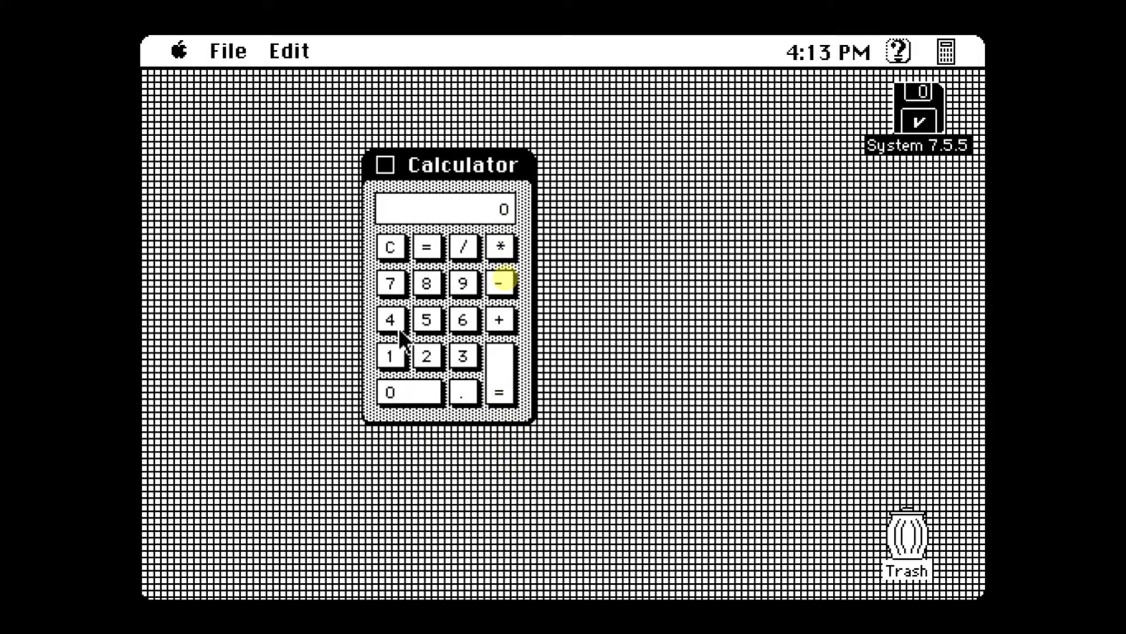
click(390, 356)
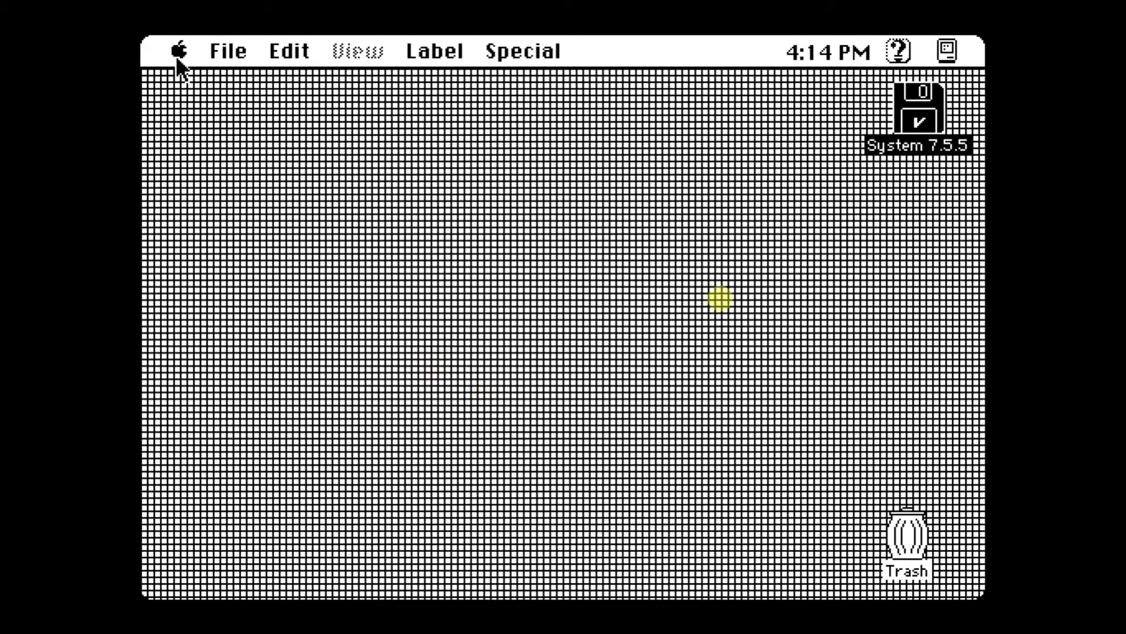
- Set the Memory control panel's Cache Size to 512K, then open the System 7.5.5 disk
click(180, 51)
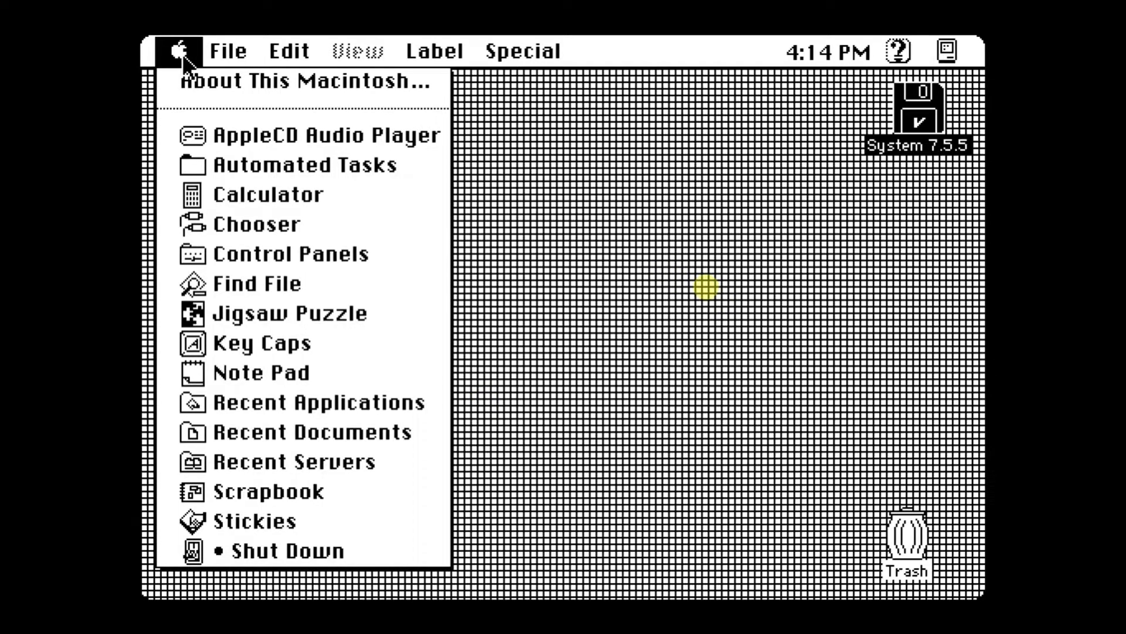
mouse_move(255, 253)
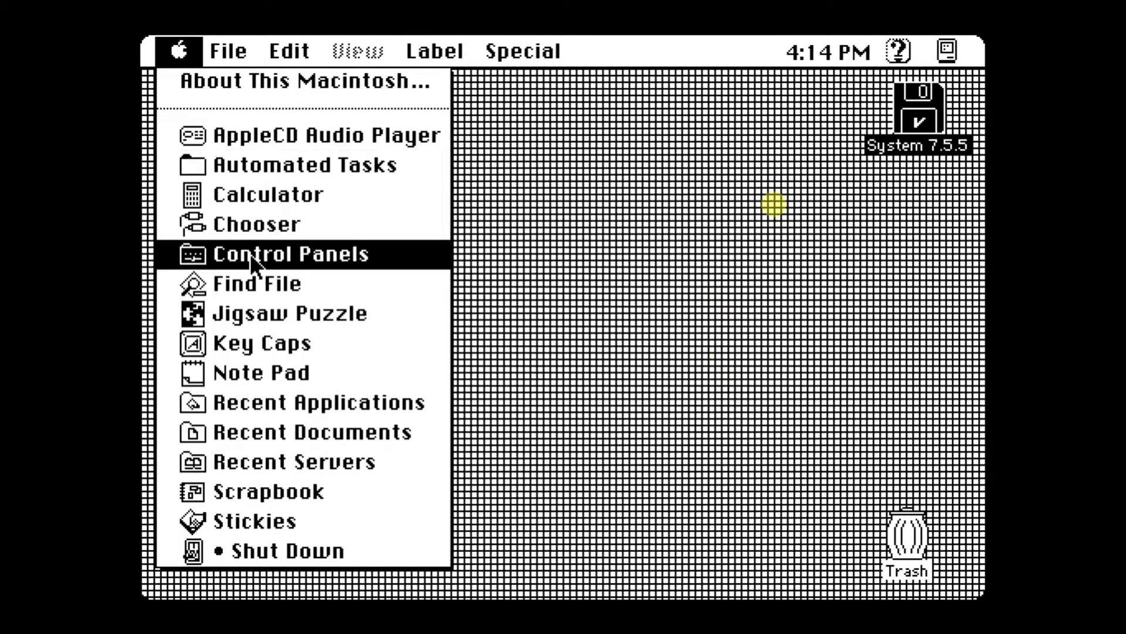
click(282, 253)
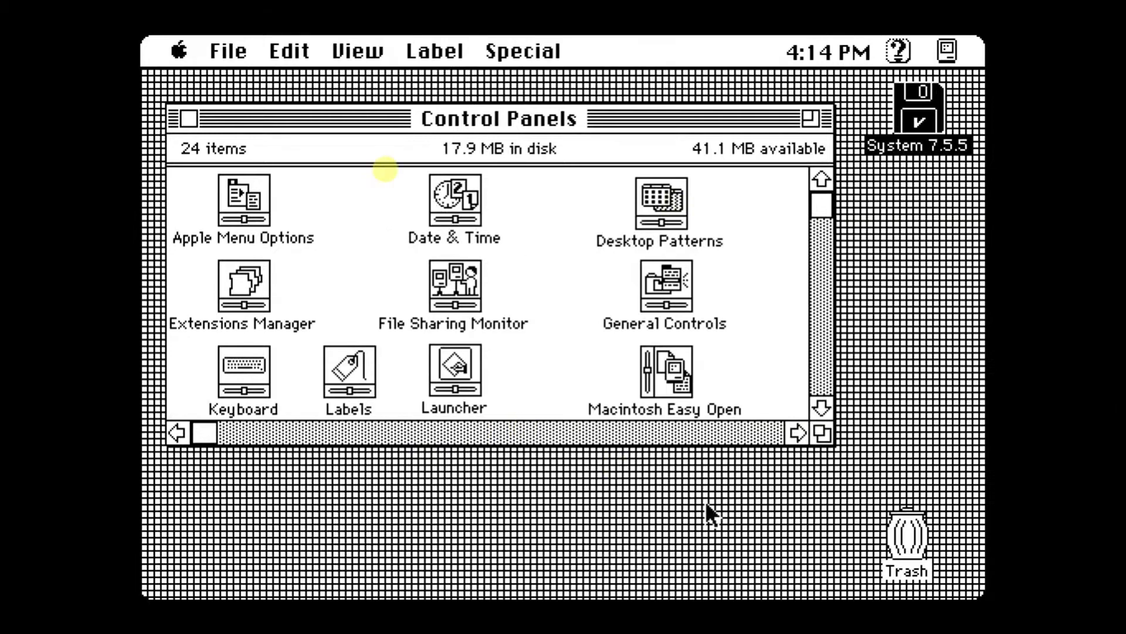
scroll(down, 3)
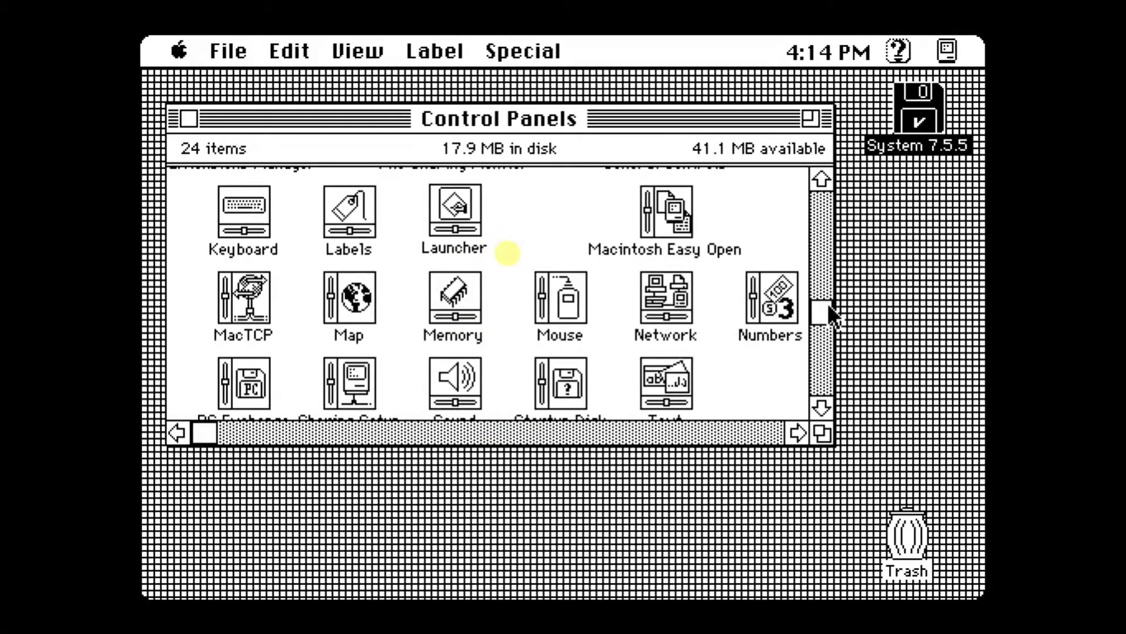
scroll(down, 3)
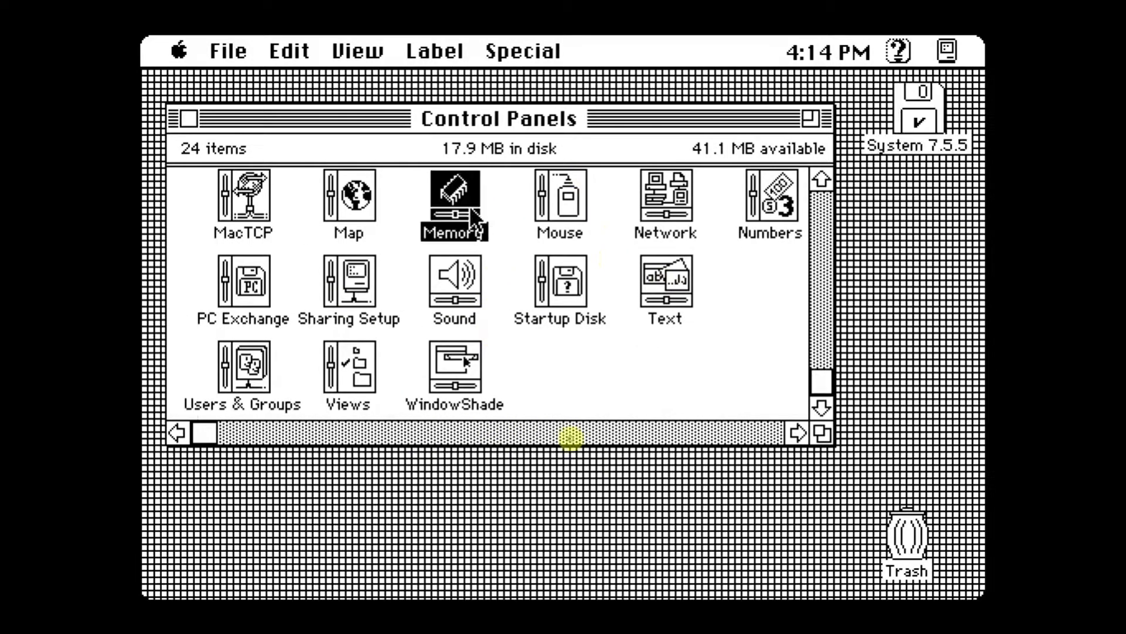
double_click(455, 196)
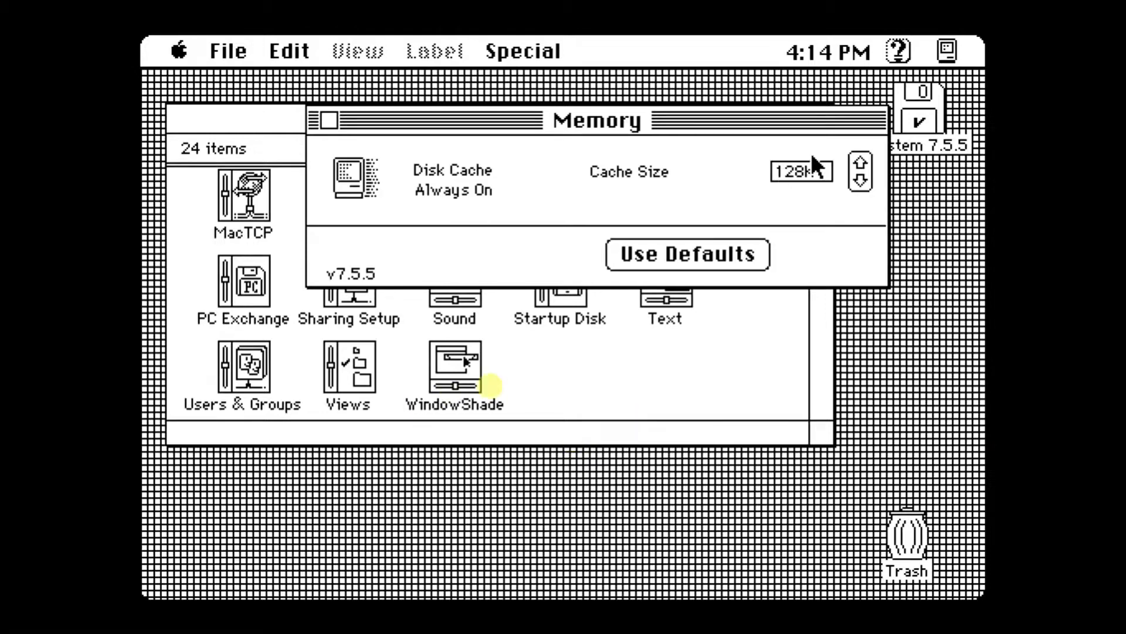
click(860, 163)
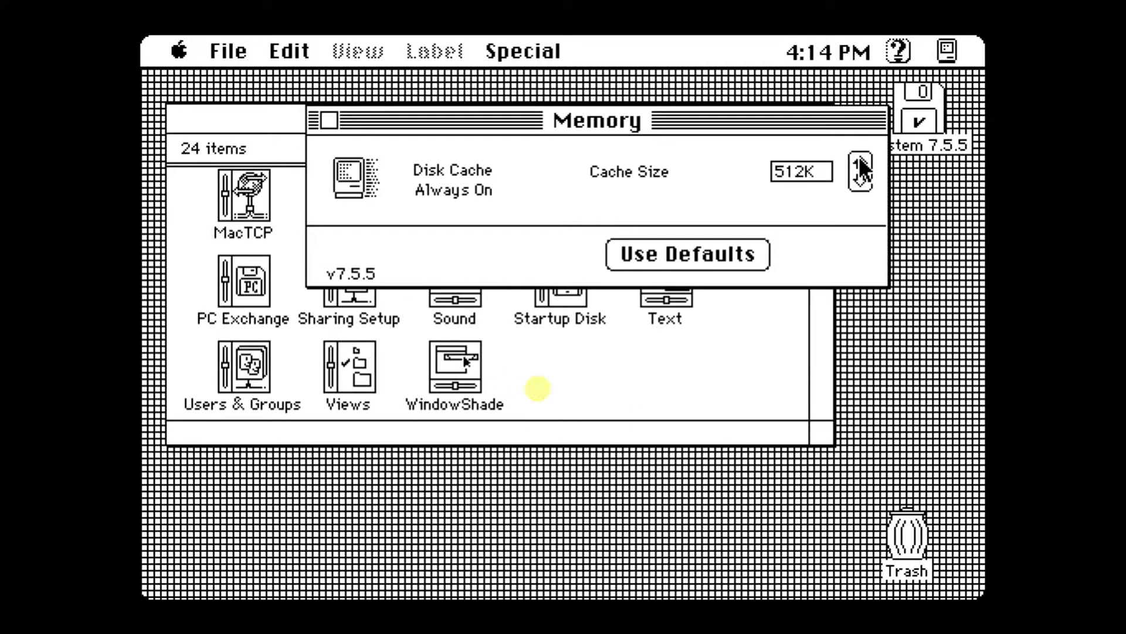
mouse_move(683, 260)
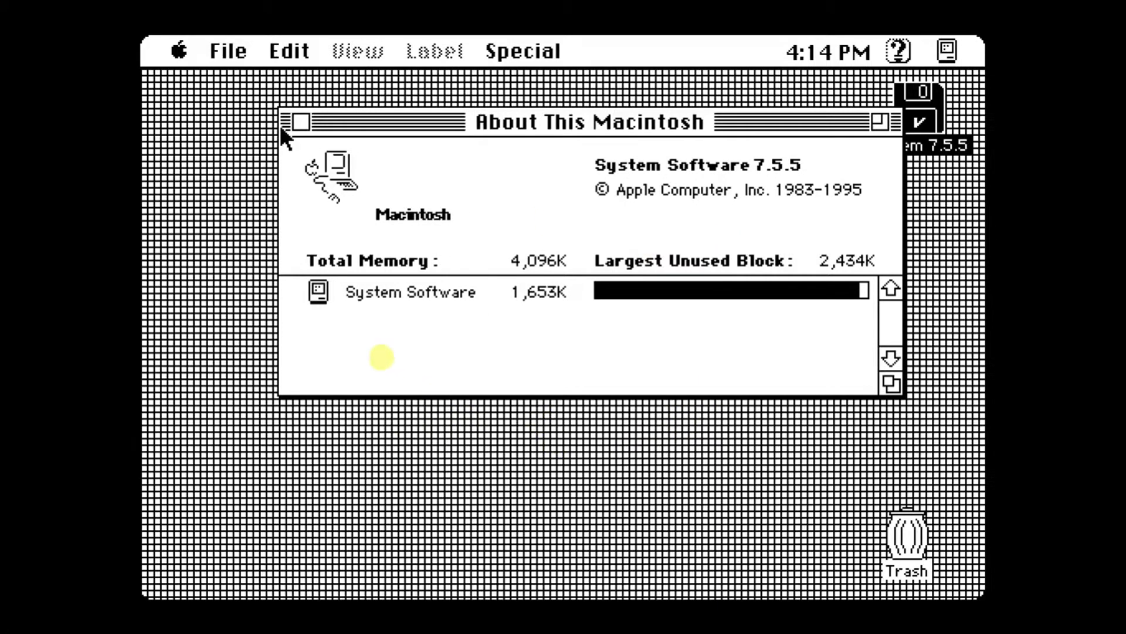
click(299, 121)
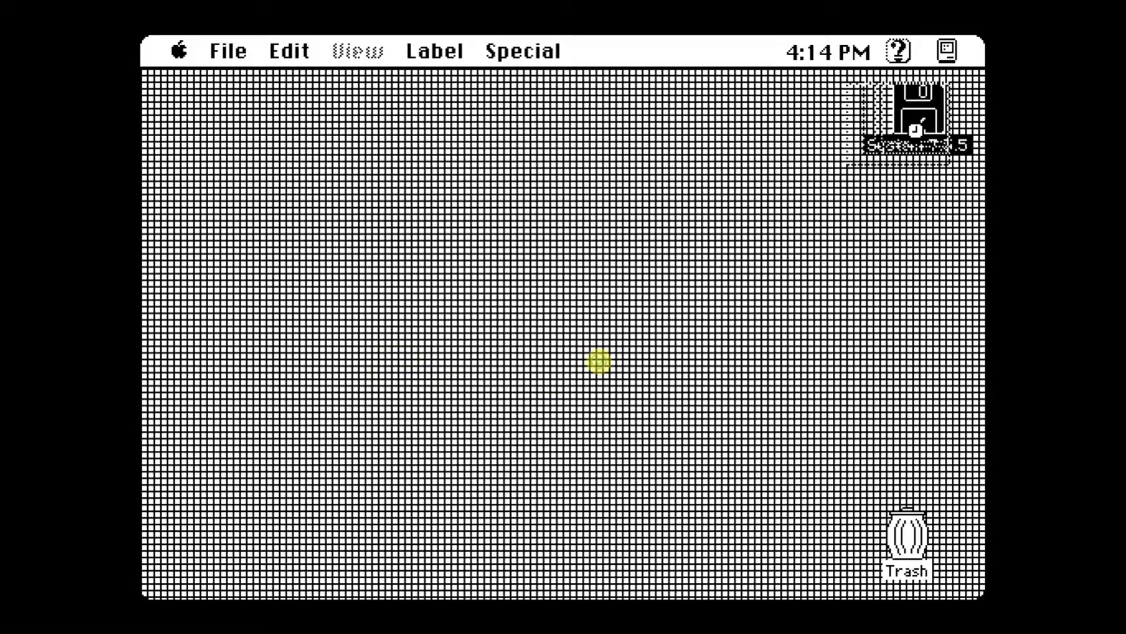
double_click(913, 115)
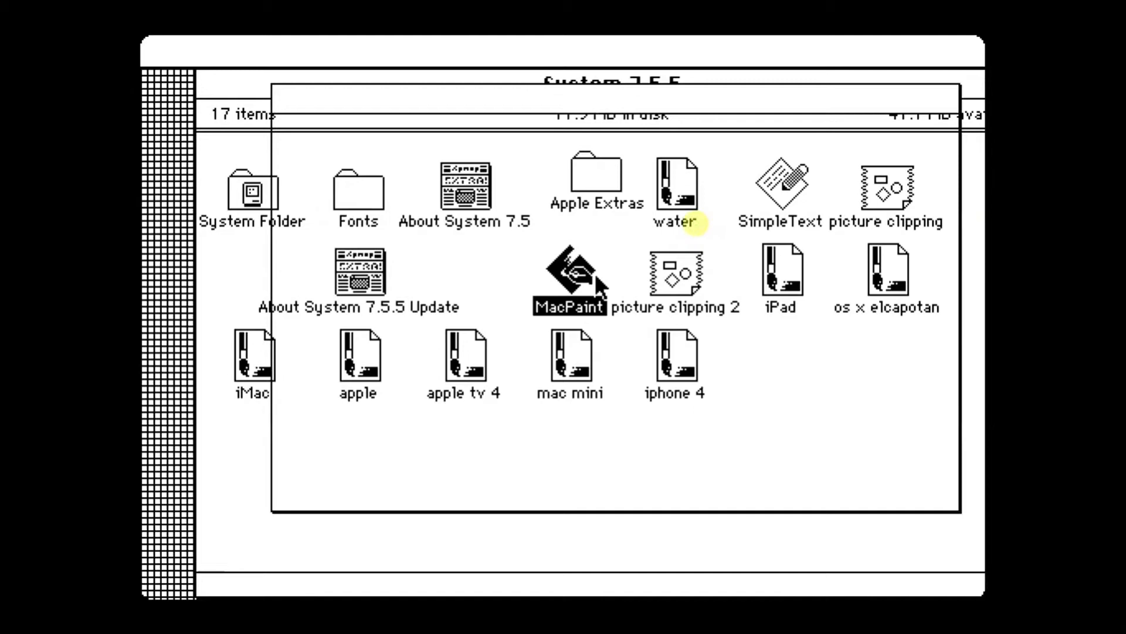
- In MacPaint, draw a phone with a rounded body, oval button and filled screen, then close it
double_click(569, 281)
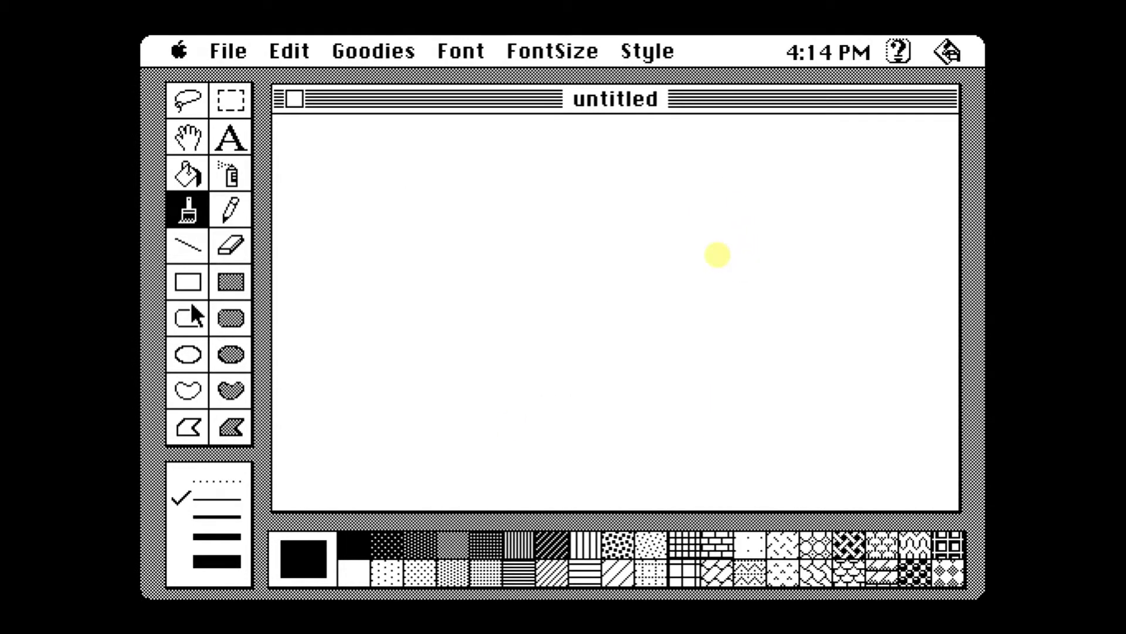
drag(445, 141, 599, 448)
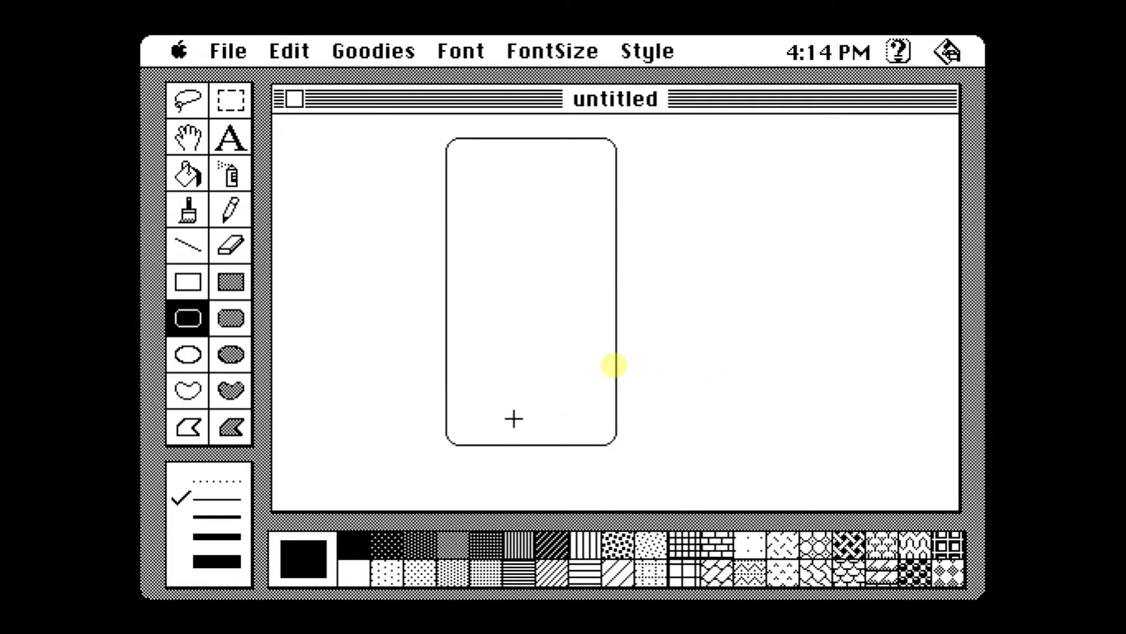
click(187, 353)
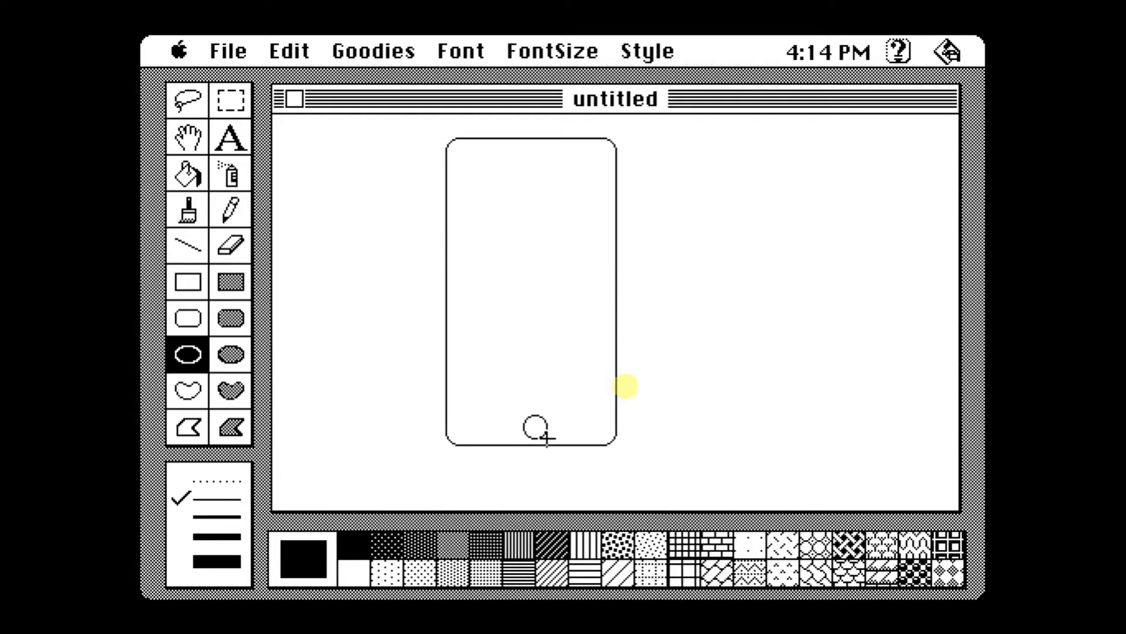
click(231, 281)
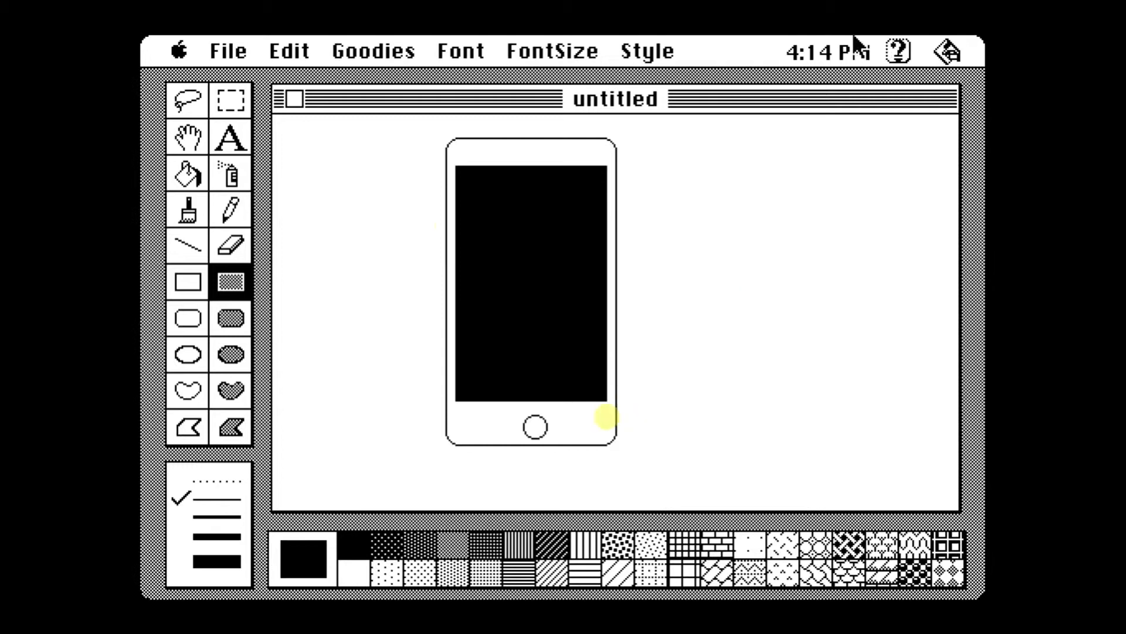
click(291, 98)
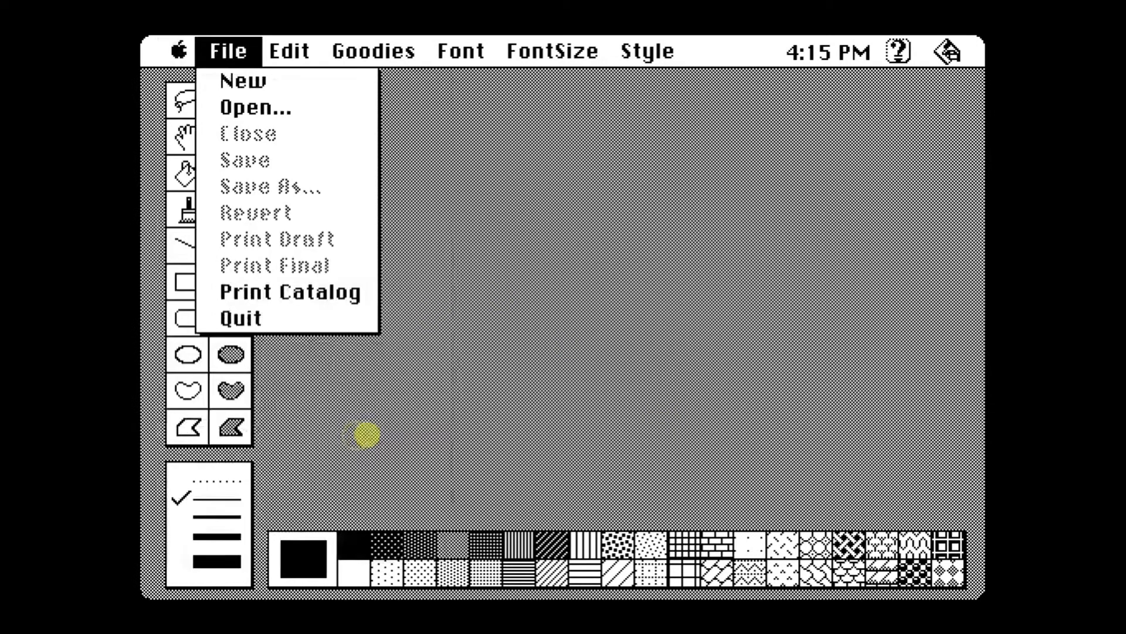
- Quit MacPaint and close the System 7.5.5 disk window
click(241, 317)
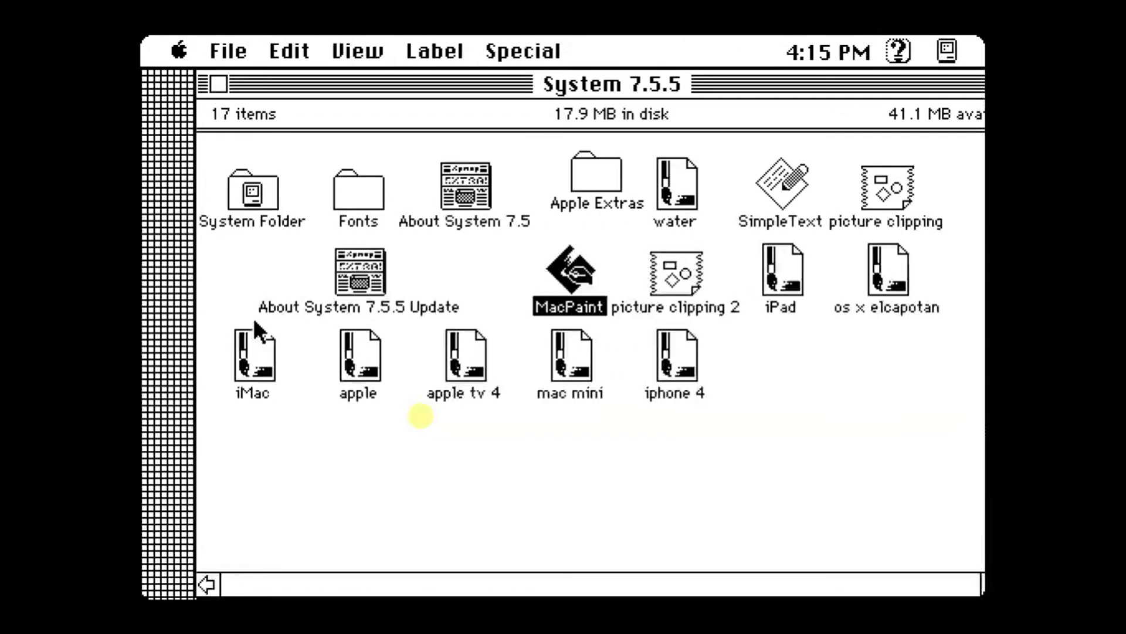
click(215, 83)
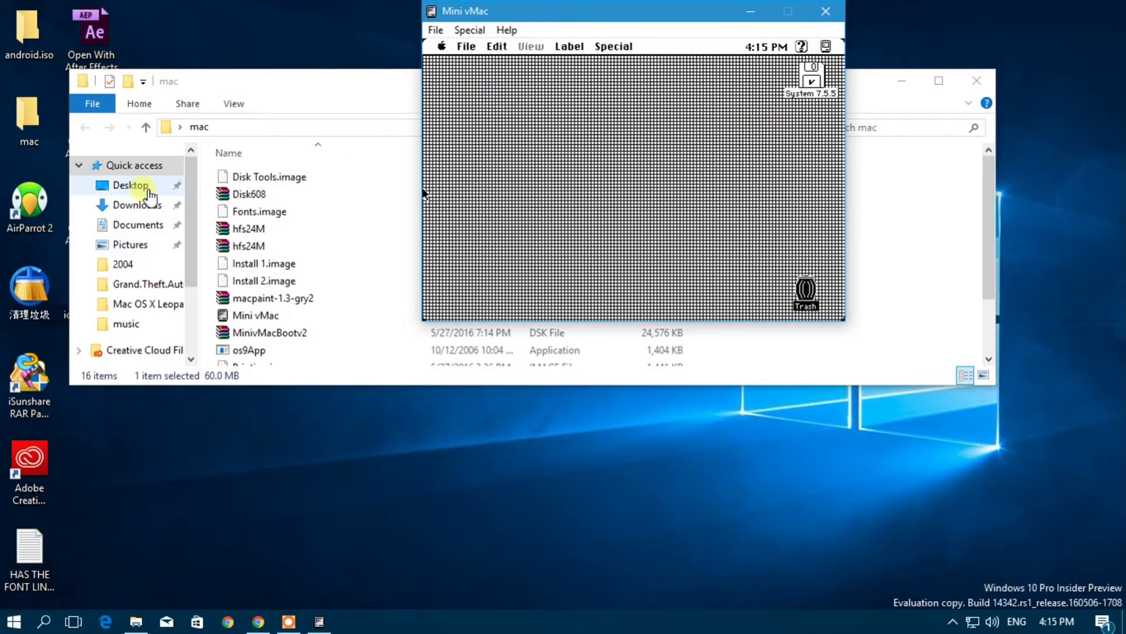
- Drag the games disk image from Downloads onto Mini vMac, mounting Games A and Games C
click(137, 205)
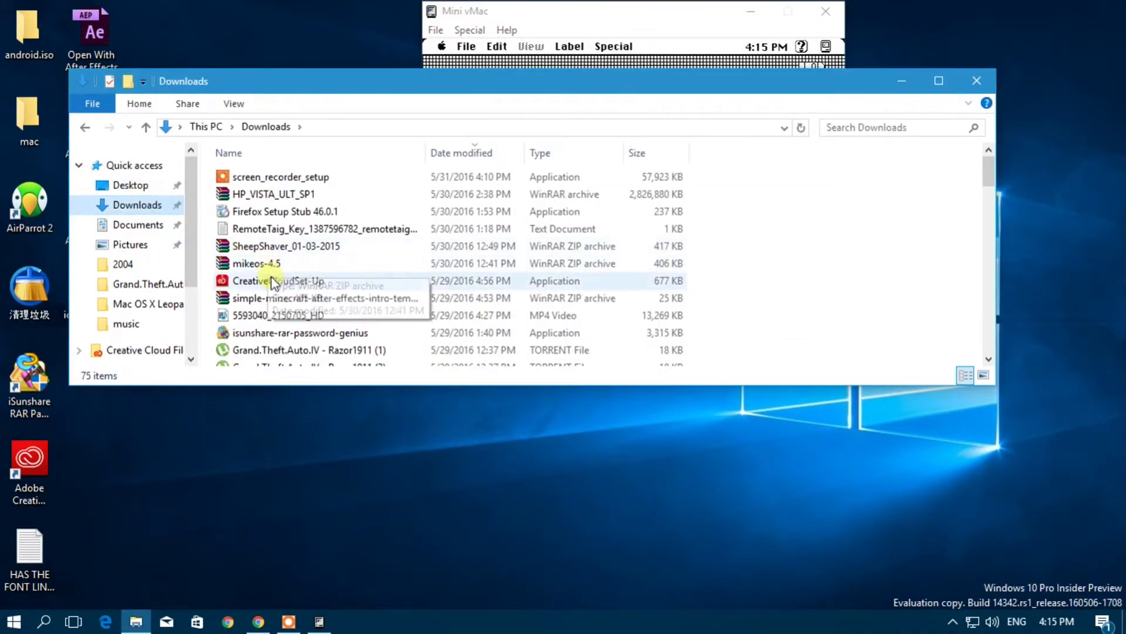
click(307, 350)
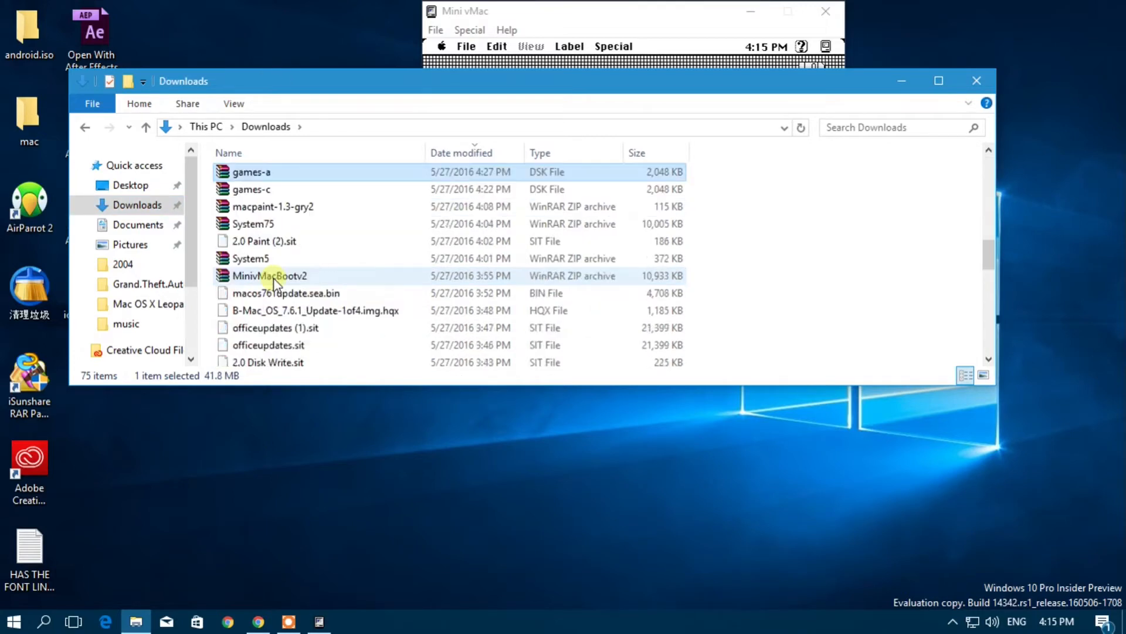
drag(287, 80, 366, 229)
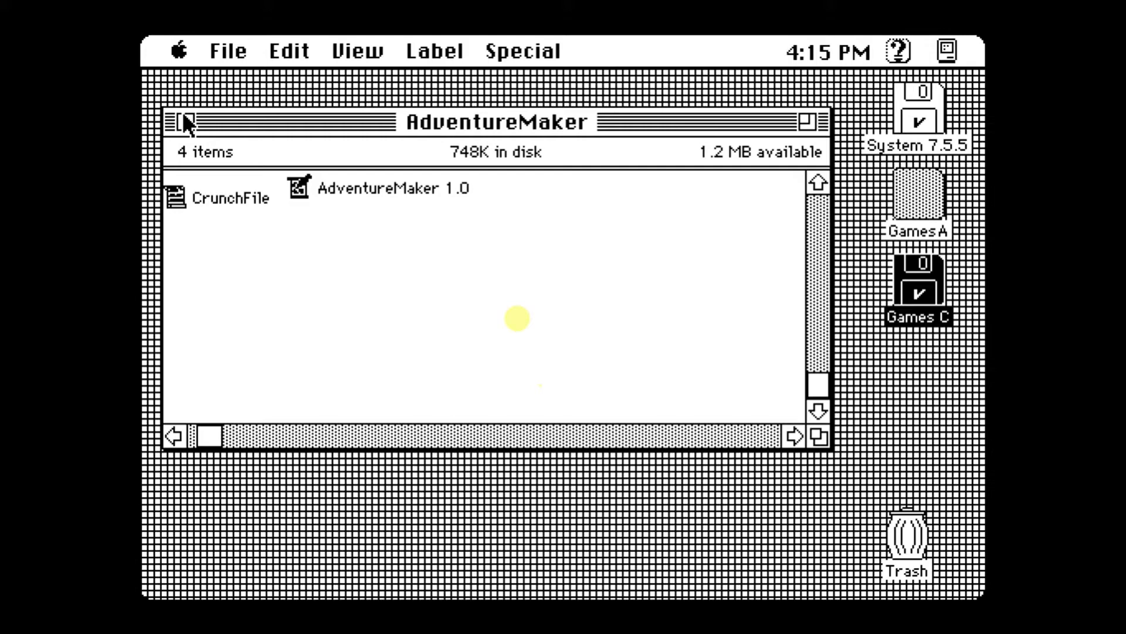
- Close the AdventureMaker and GamesA windows, then try Cannon Fodder 1.0 from the Games C disk
double_click(917, 195)
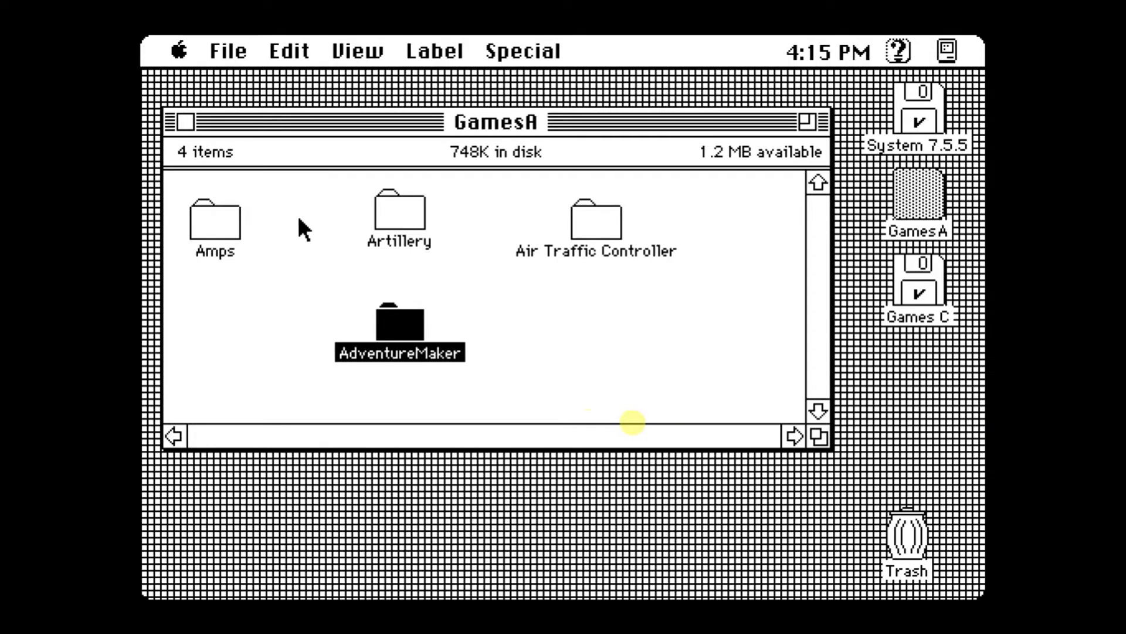
click(183, 122)
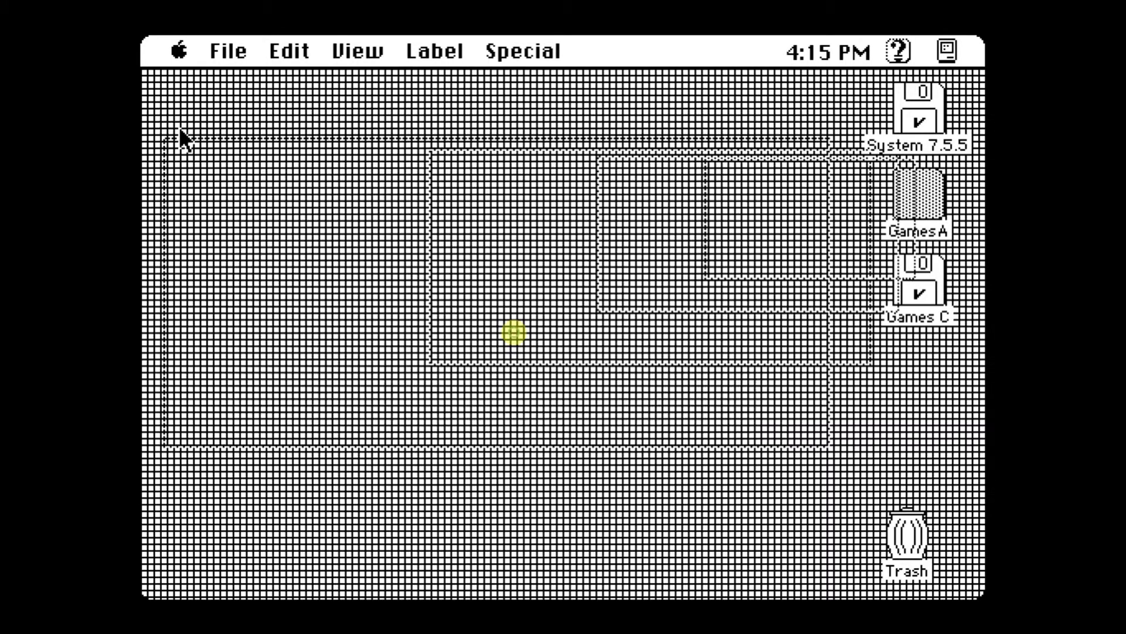
double_click(918, 286)
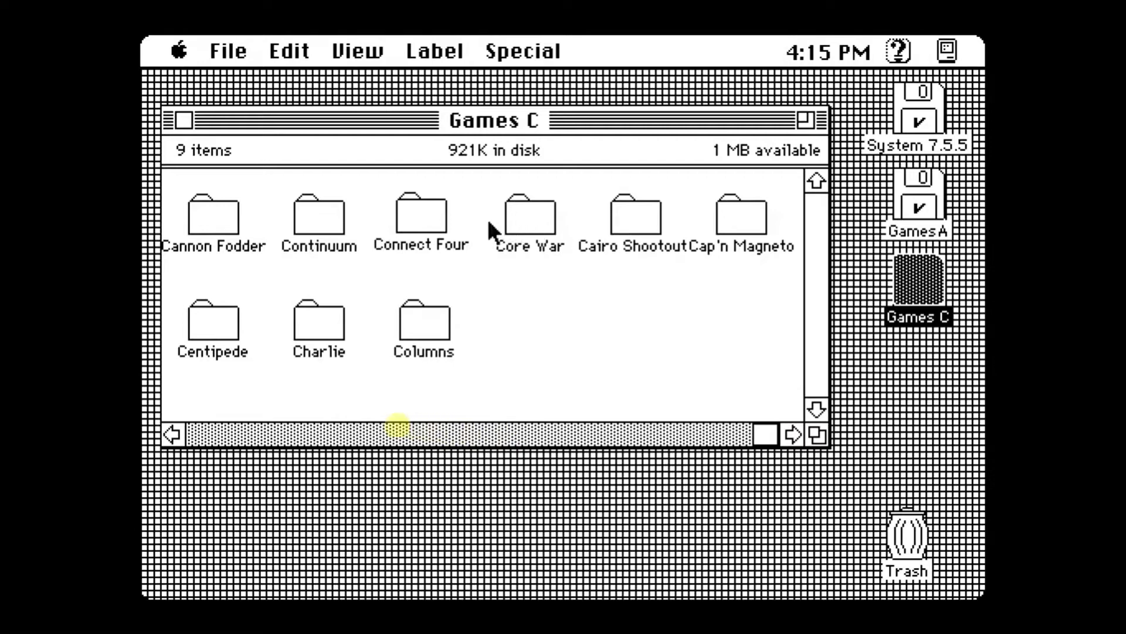
mouse_move(309, 228)
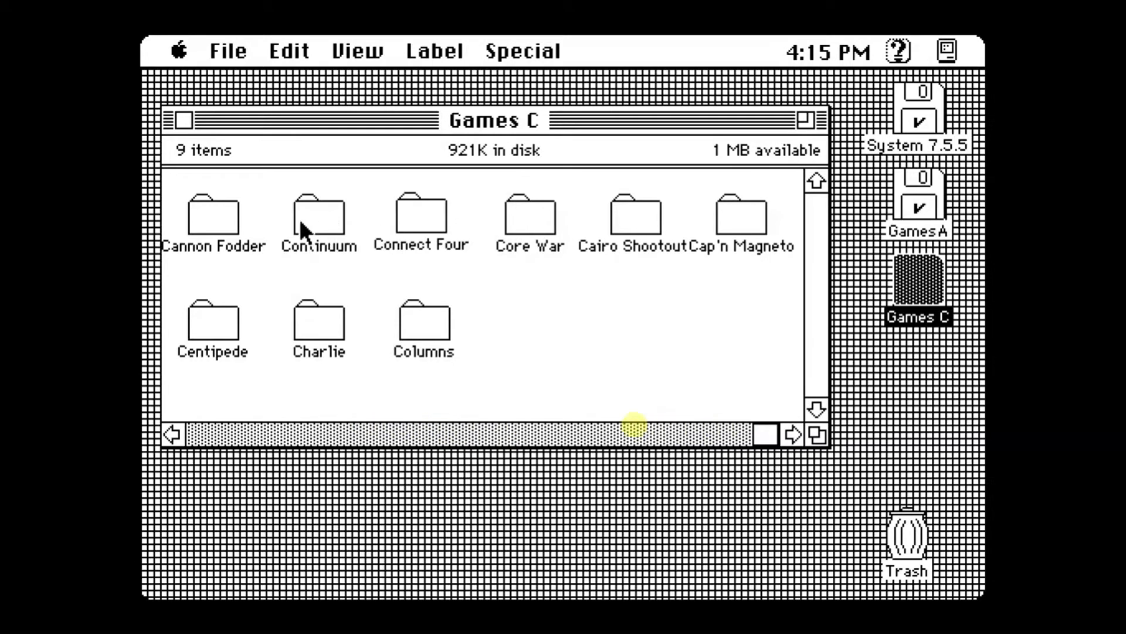
double_click(213, 216)
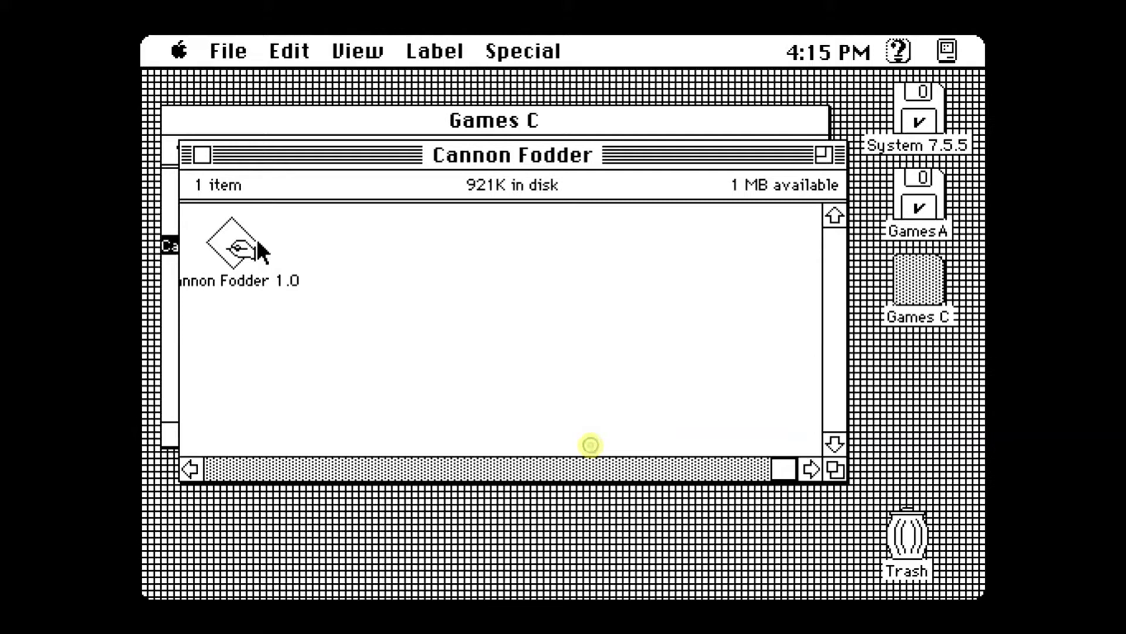
double_click(227, 244)
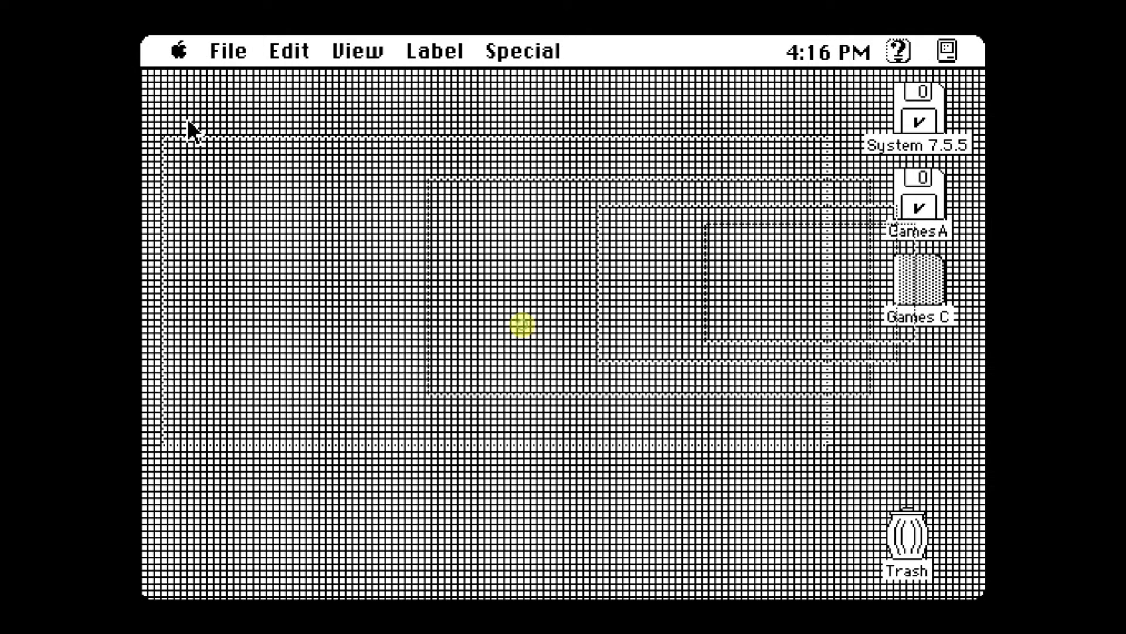
- Open the Games A disk and launch Air Traffic Controller
double_click(918, 194)
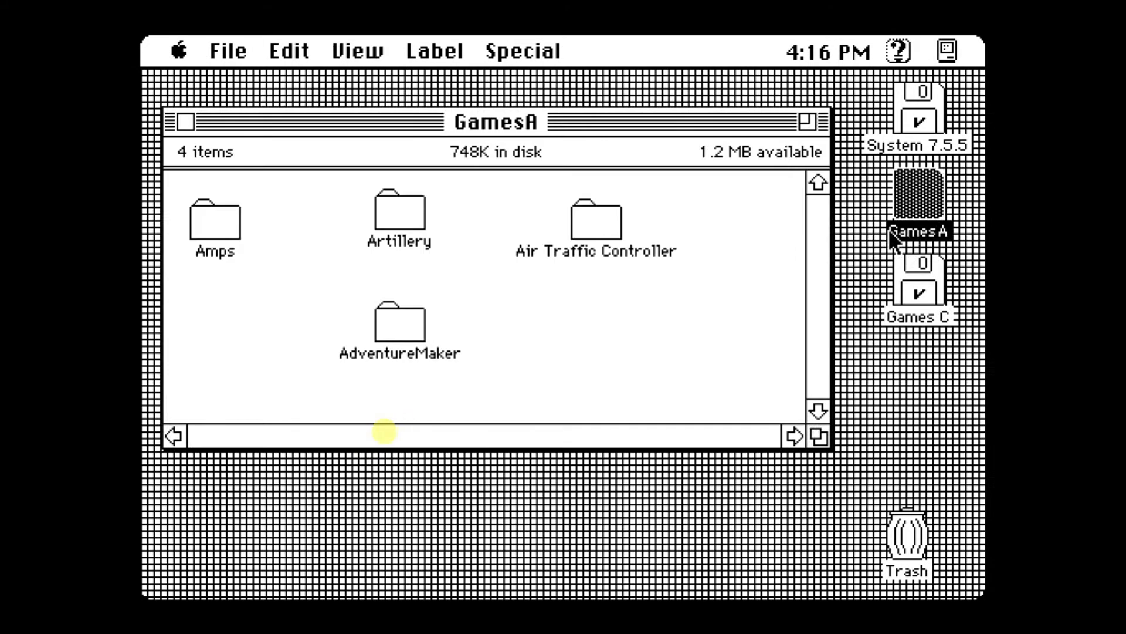
double_click(595, 219)
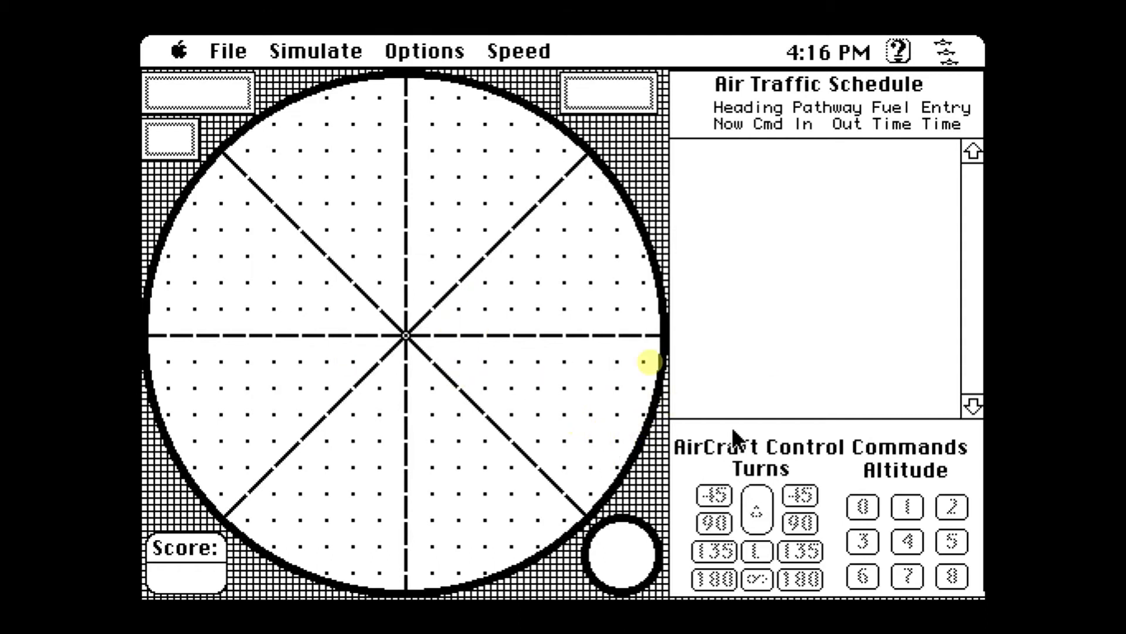
- Run a Simulate > With New Schedule session, then quit Air Traffic Controller
click(313, 50)
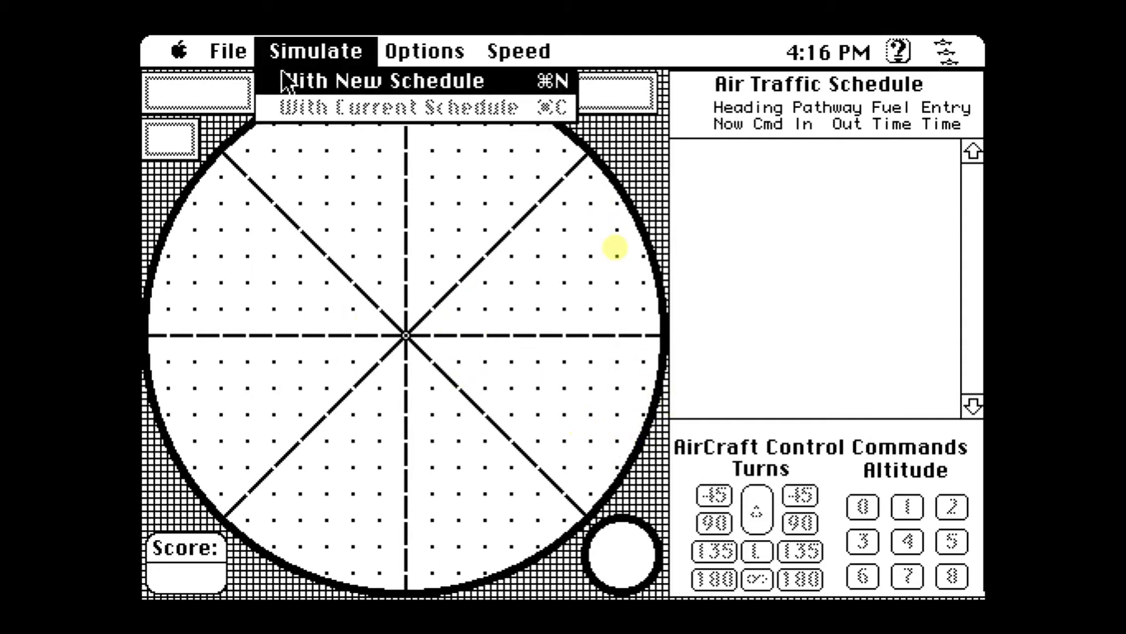
click(381, 80)
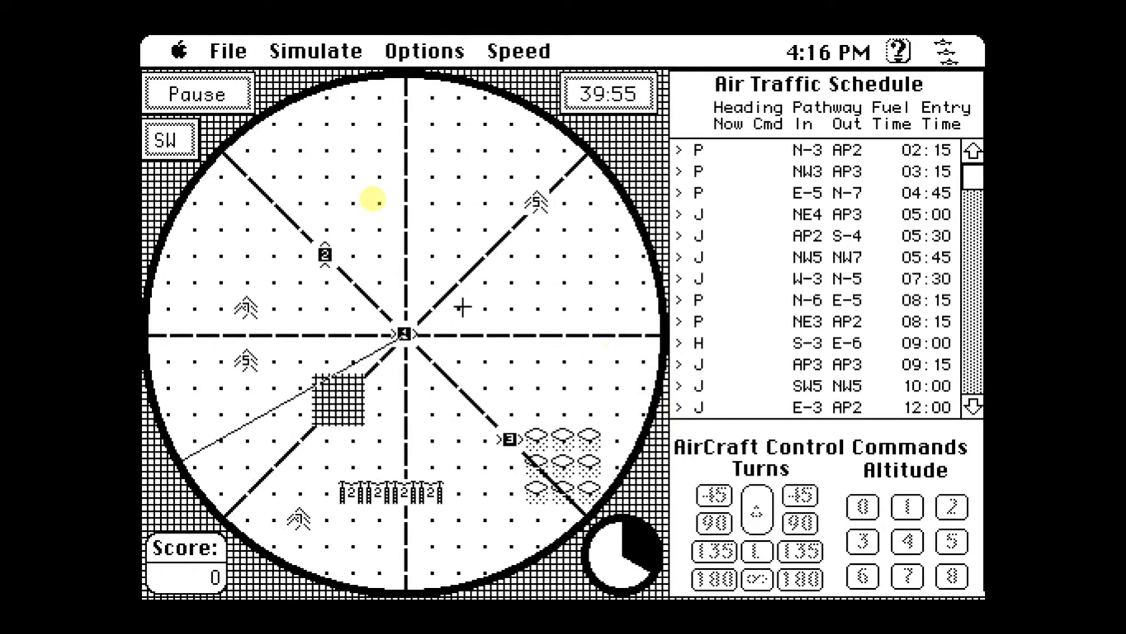
click(228, 50)
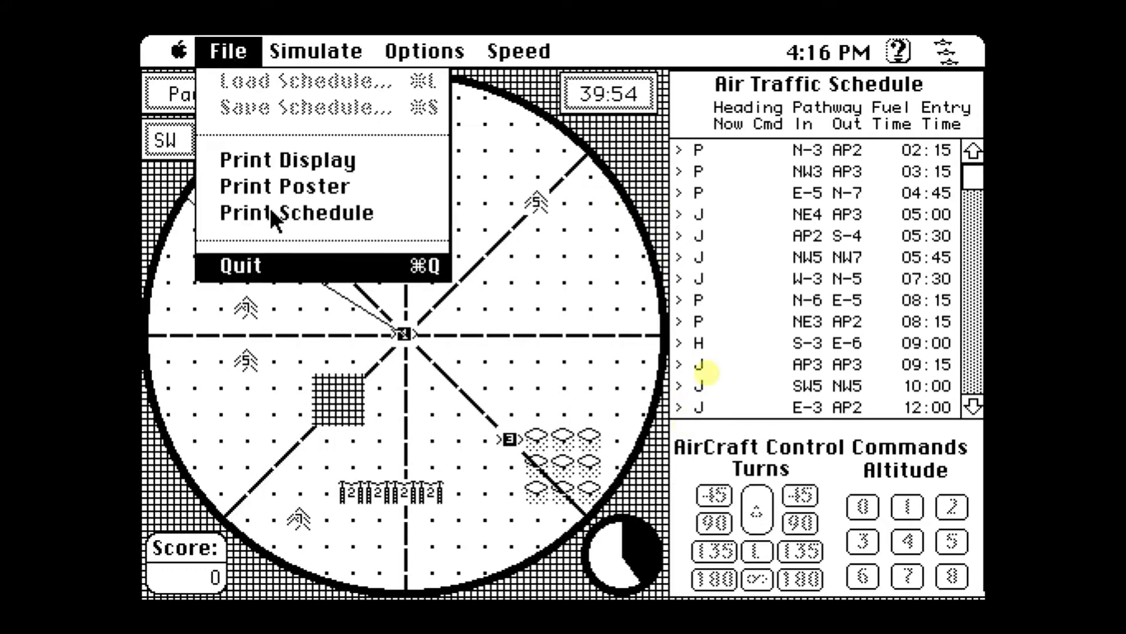
click(243, 264)
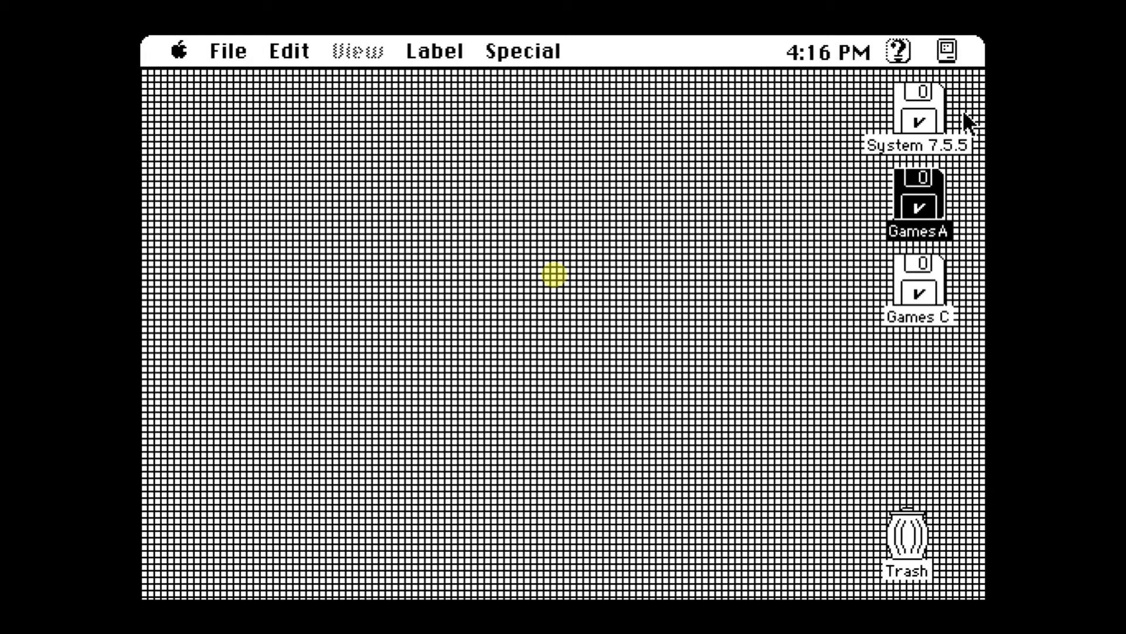
- Browse the Help and File menus, then launch Stickies from the Apple menu
click(897, 51)
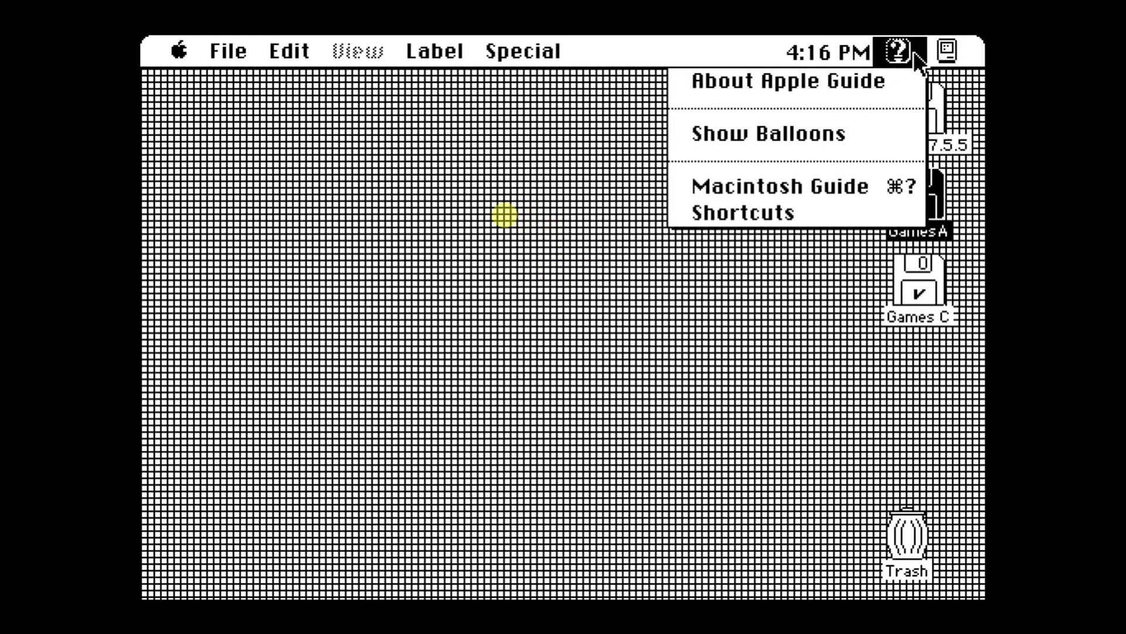
click(228, 51)
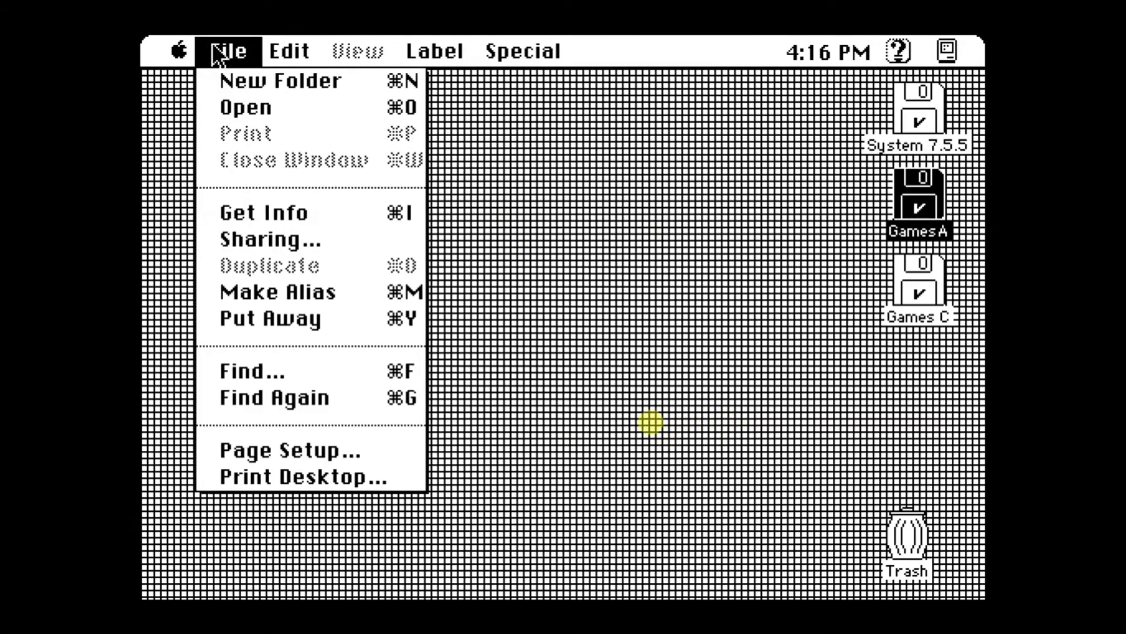
click(228, 52)
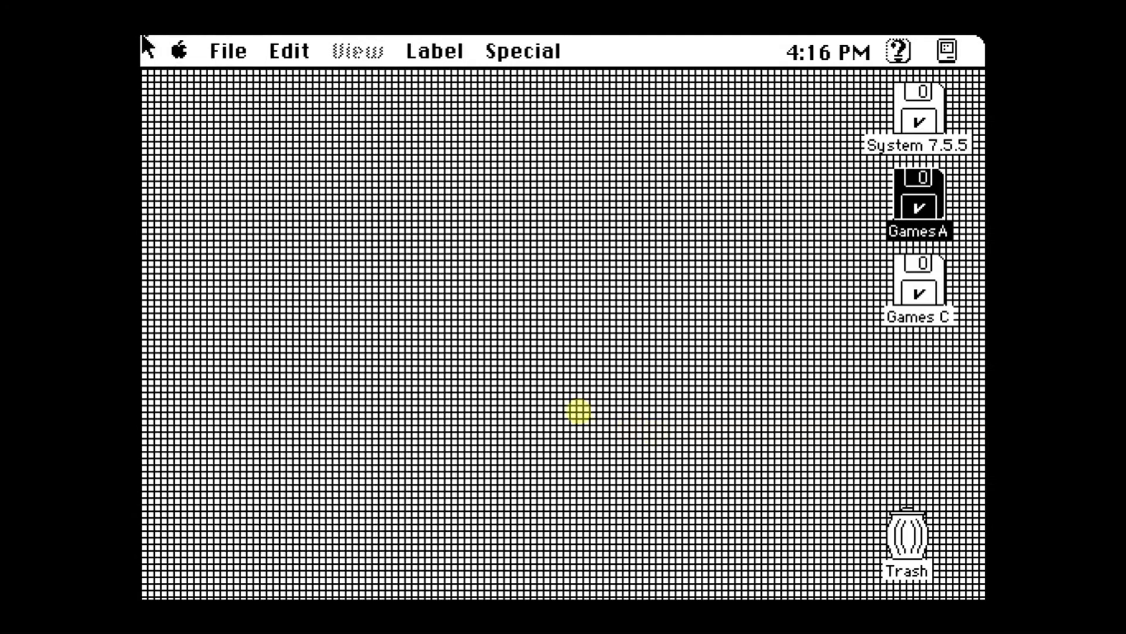
click(180, 50)
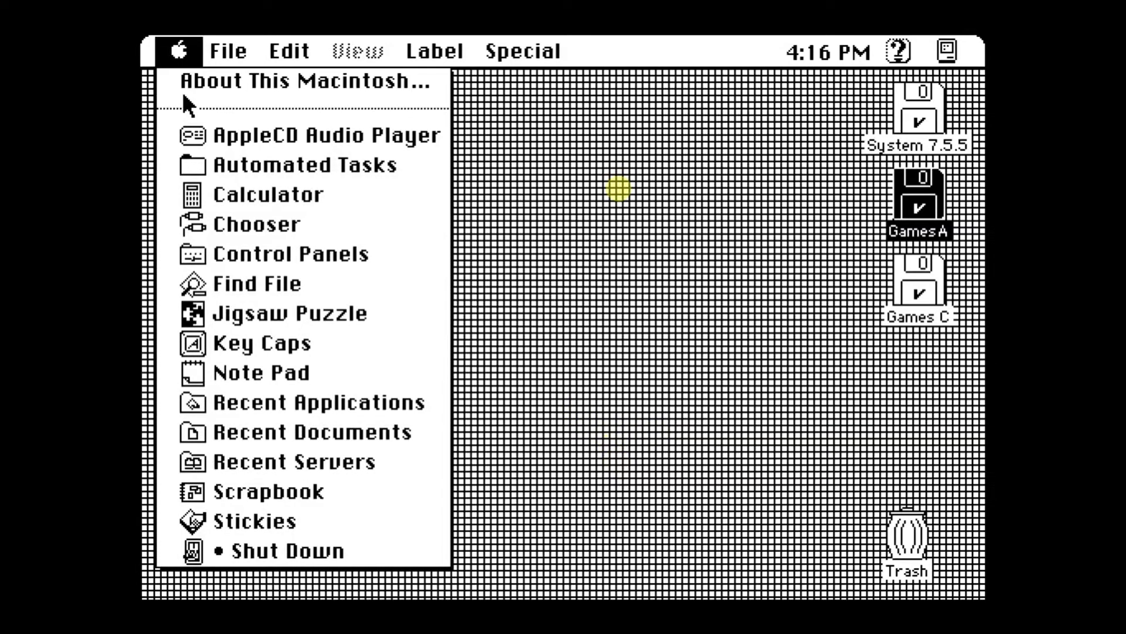
mouse_move(230, 492)
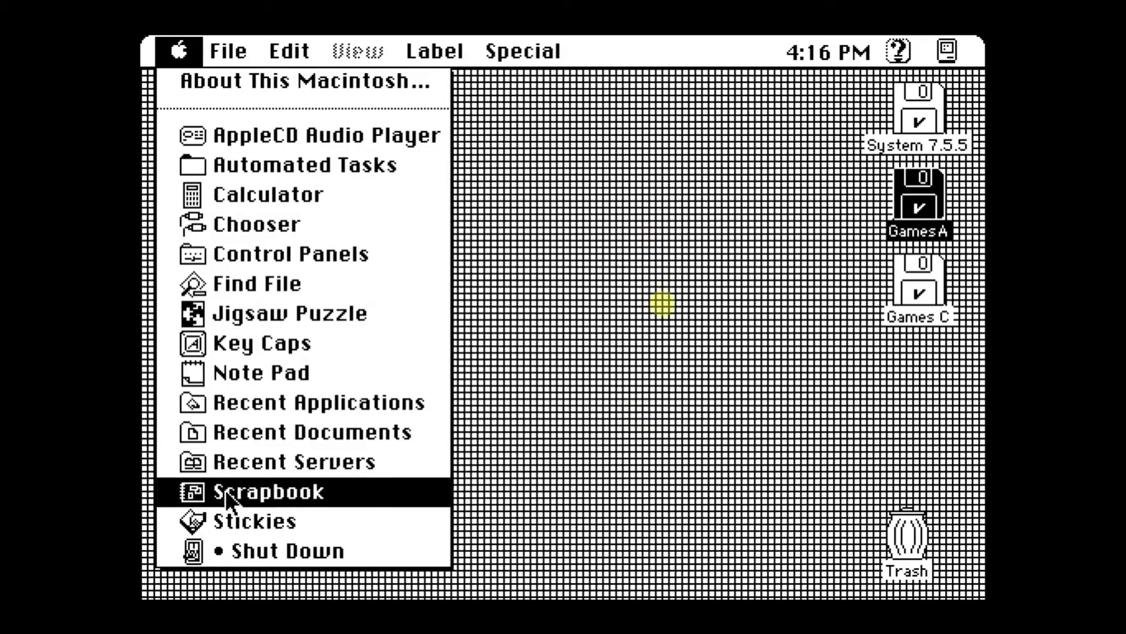
click(267, 492)
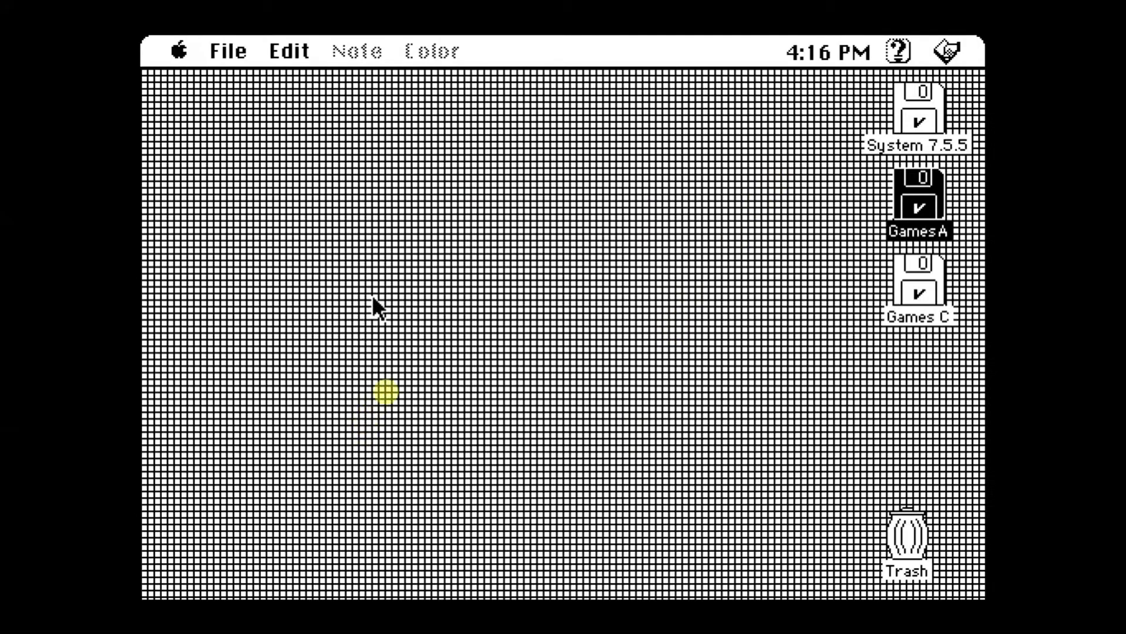
- Create a new sticky note and type 'hllo its me', fixing a typo
click(227, 51)
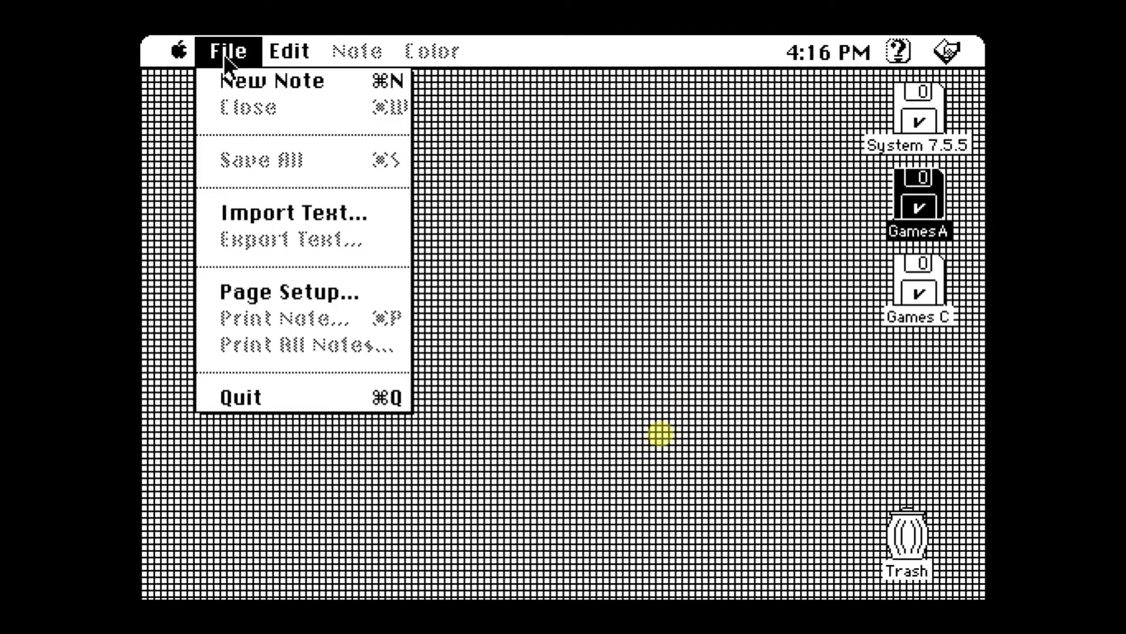
click(271, 80)
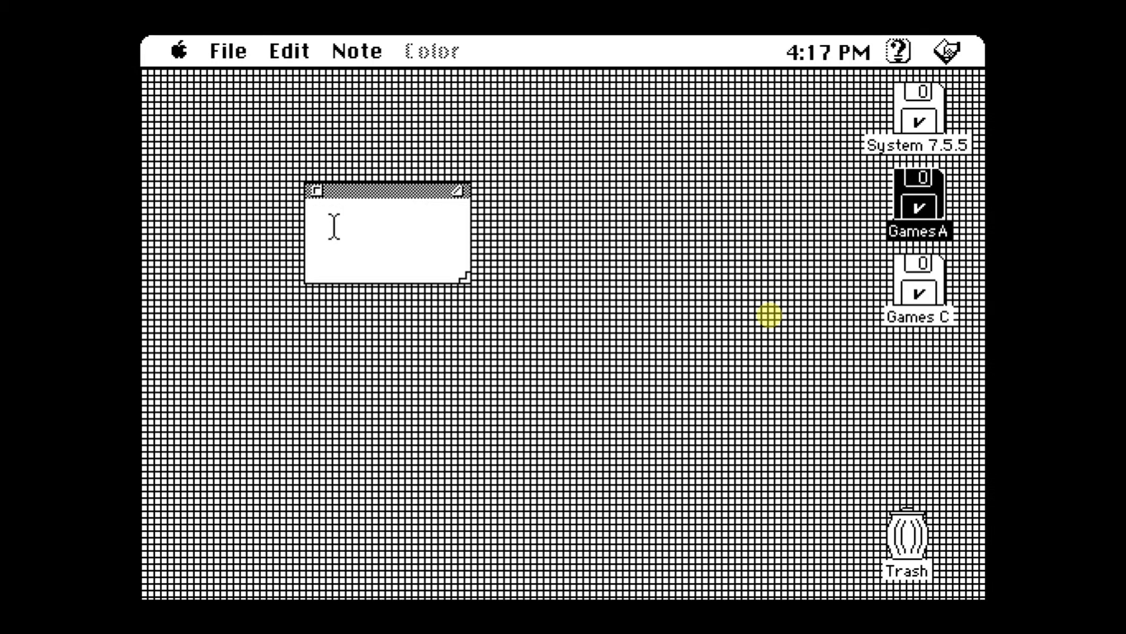
text(ello)
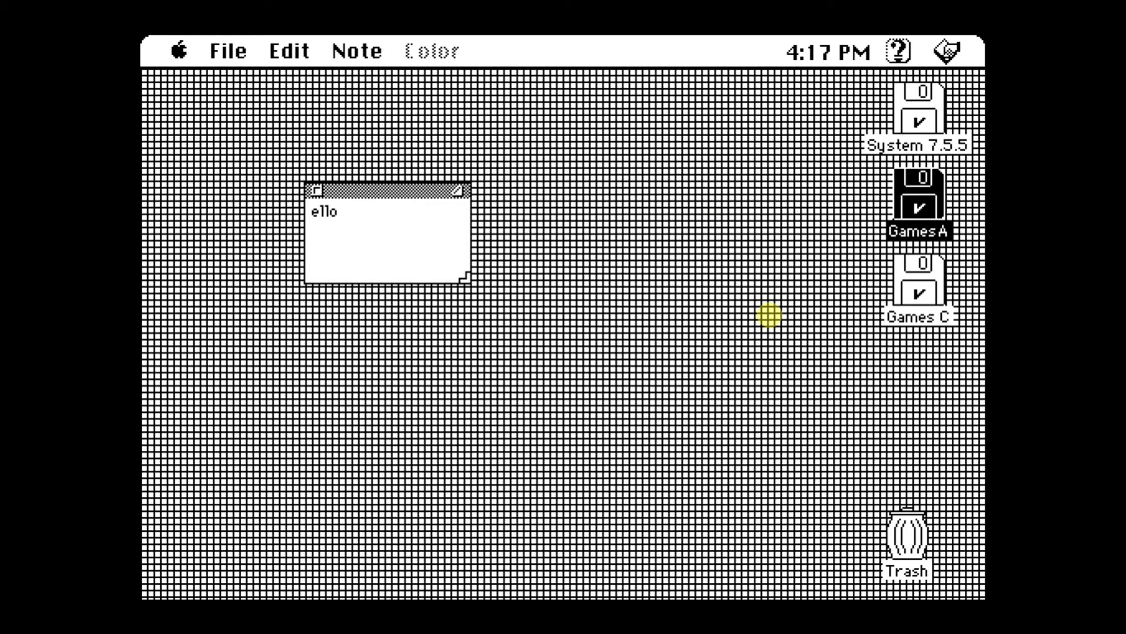
key(Backspace)
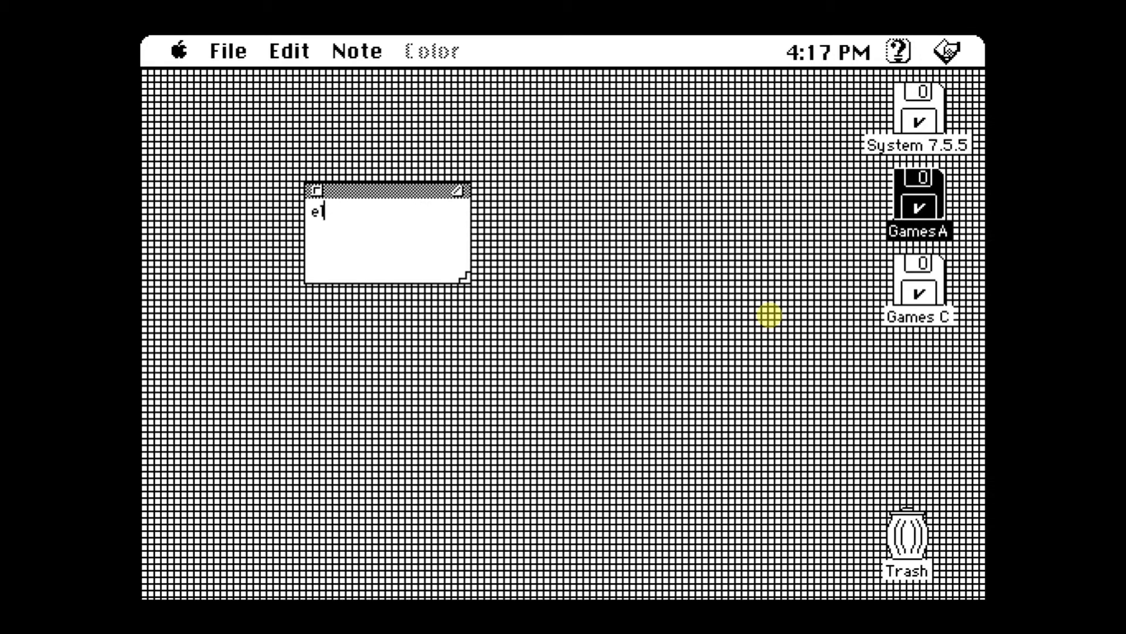
text(hll)
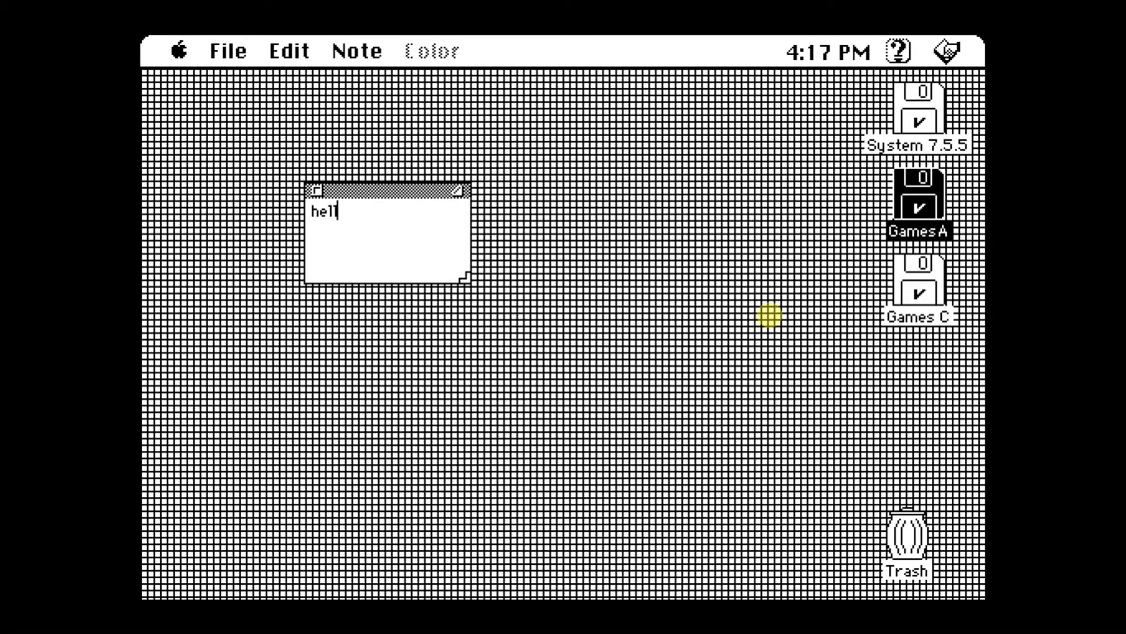
text(o its)
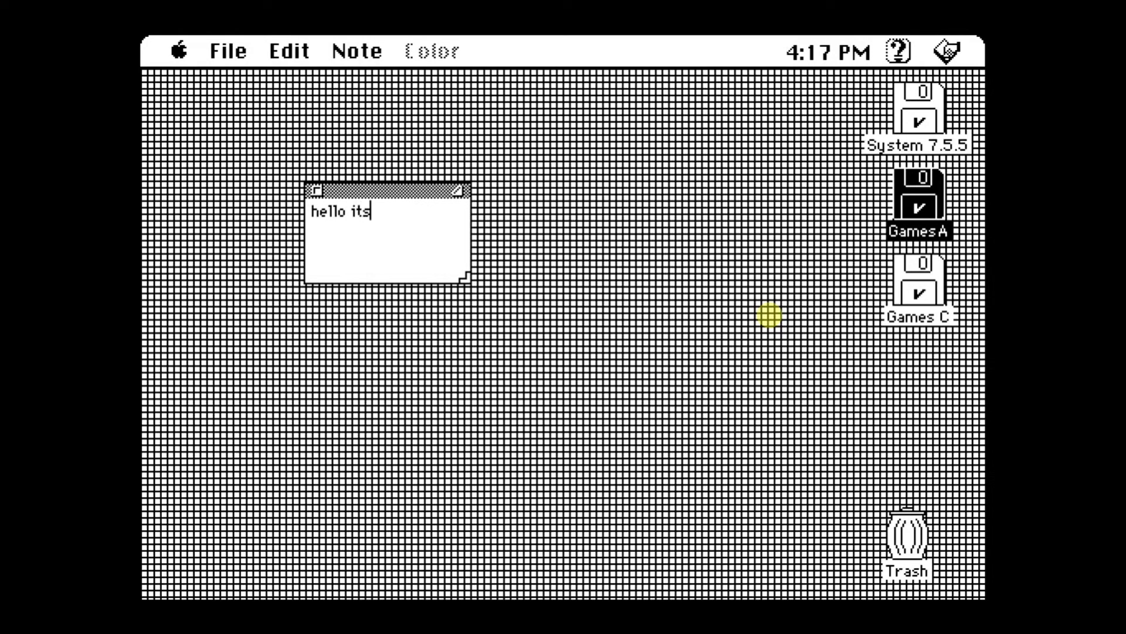
text(me)
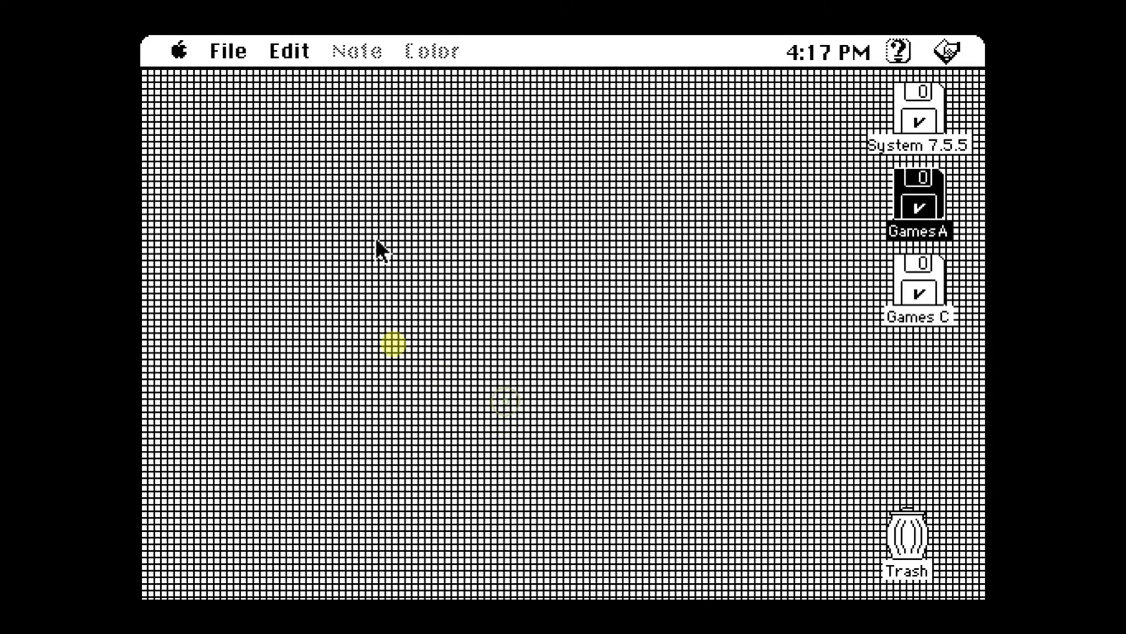
- Create a second sticky note reading 'its iMad', then select the System 7.5.5 disk
click(227, 51)
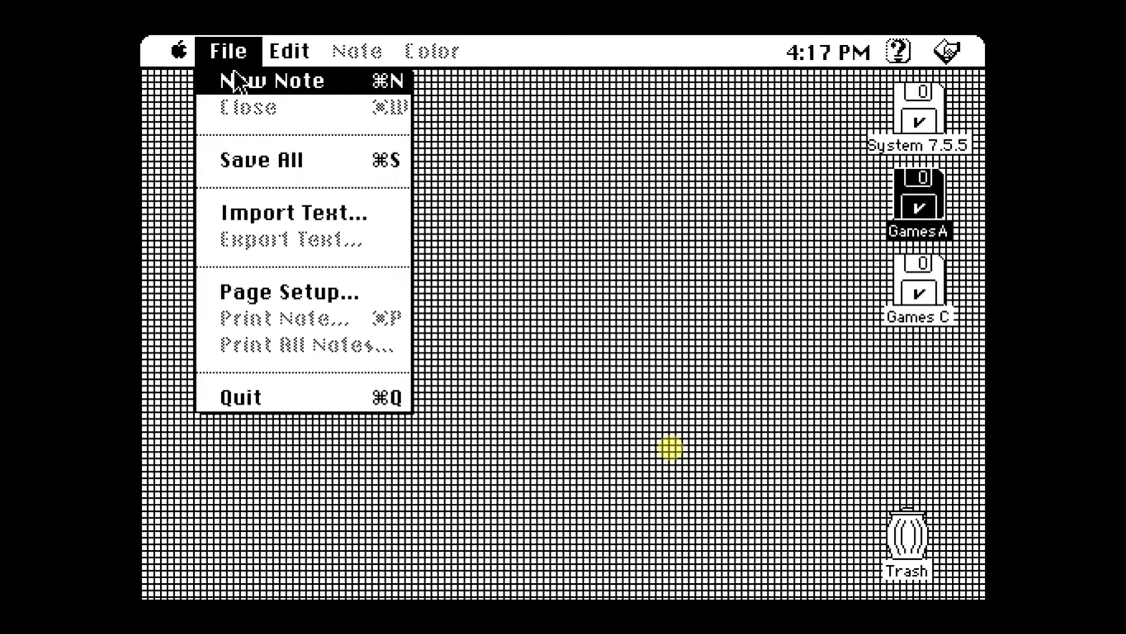
click(272, 80)
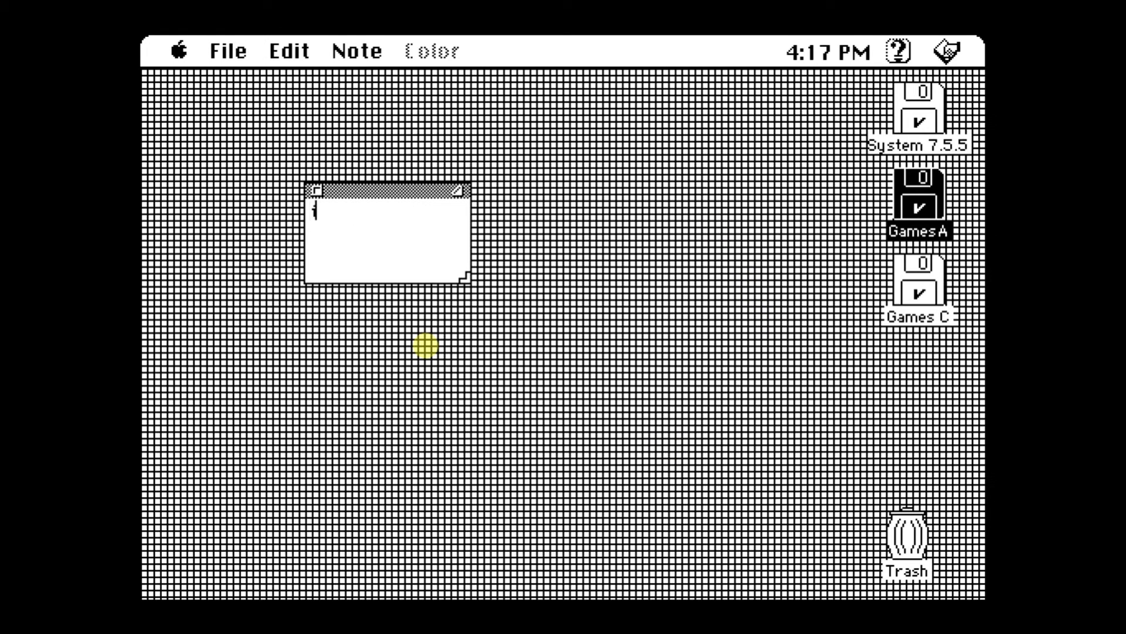
text(its i)
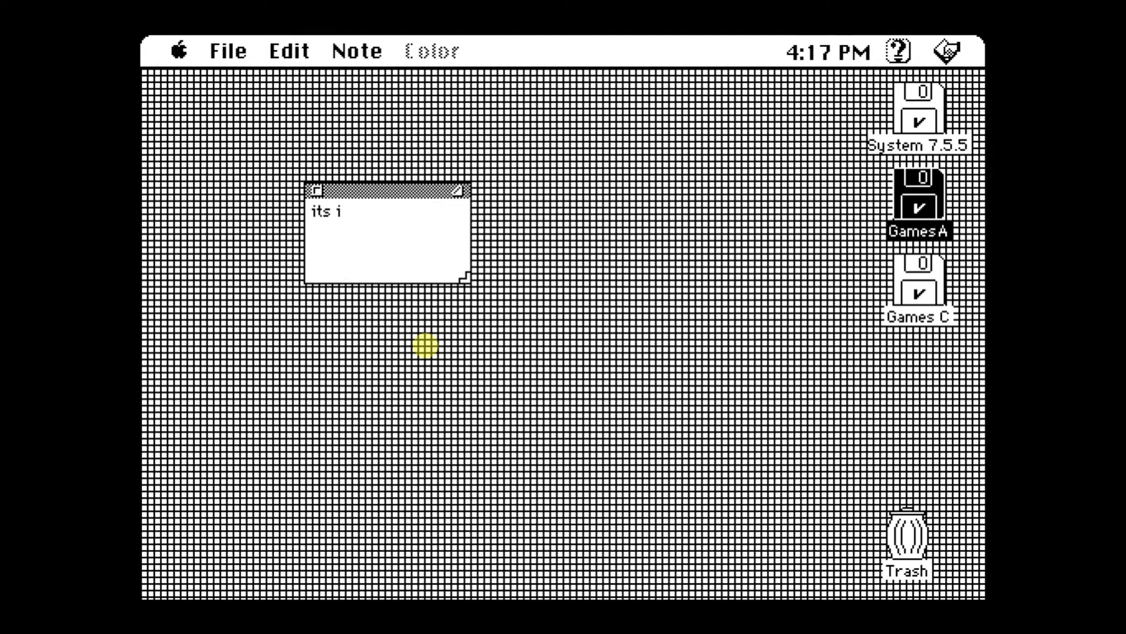
text(Mad)
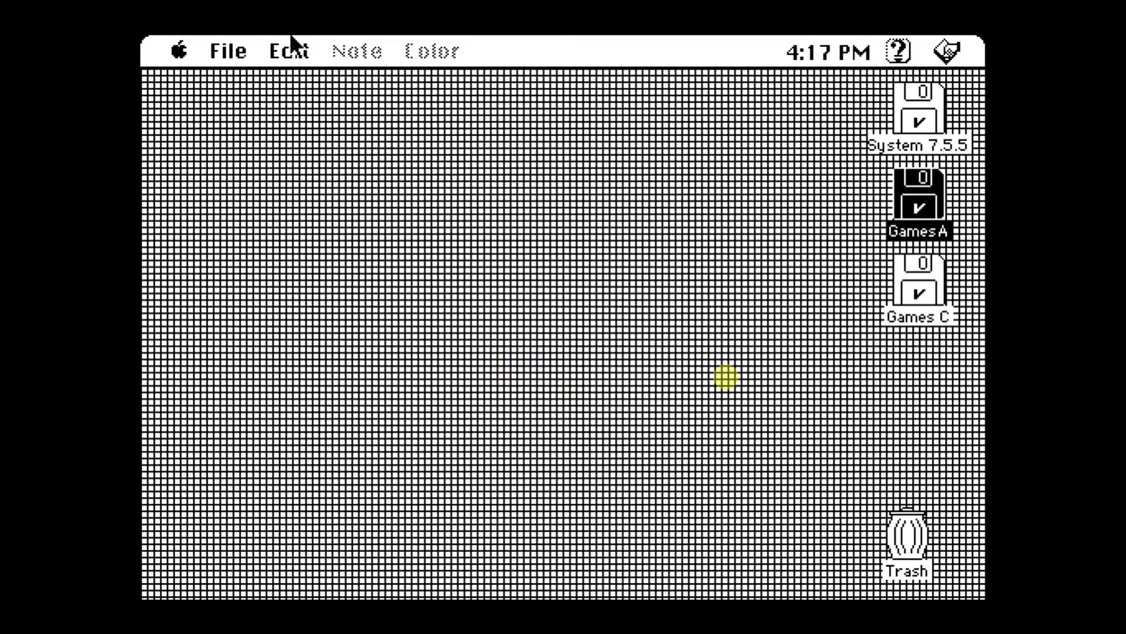
click(227, 51)
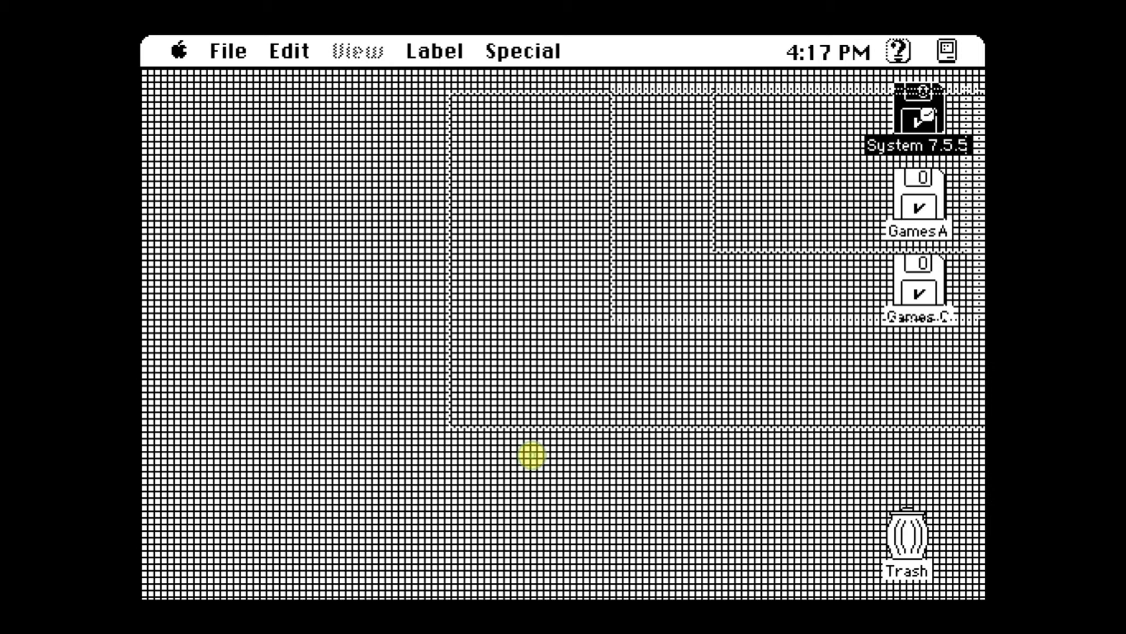
- Open the System 7.5.5 disk and launch SimpleText with a blank untitled document
double_click(918, 115)
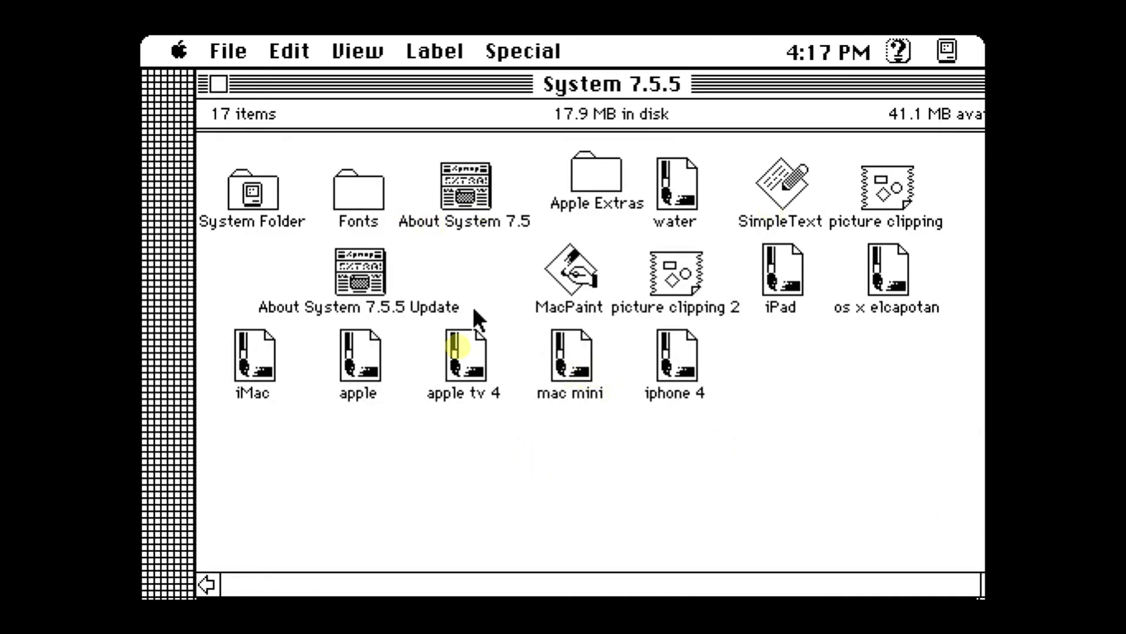
click(780, 187)
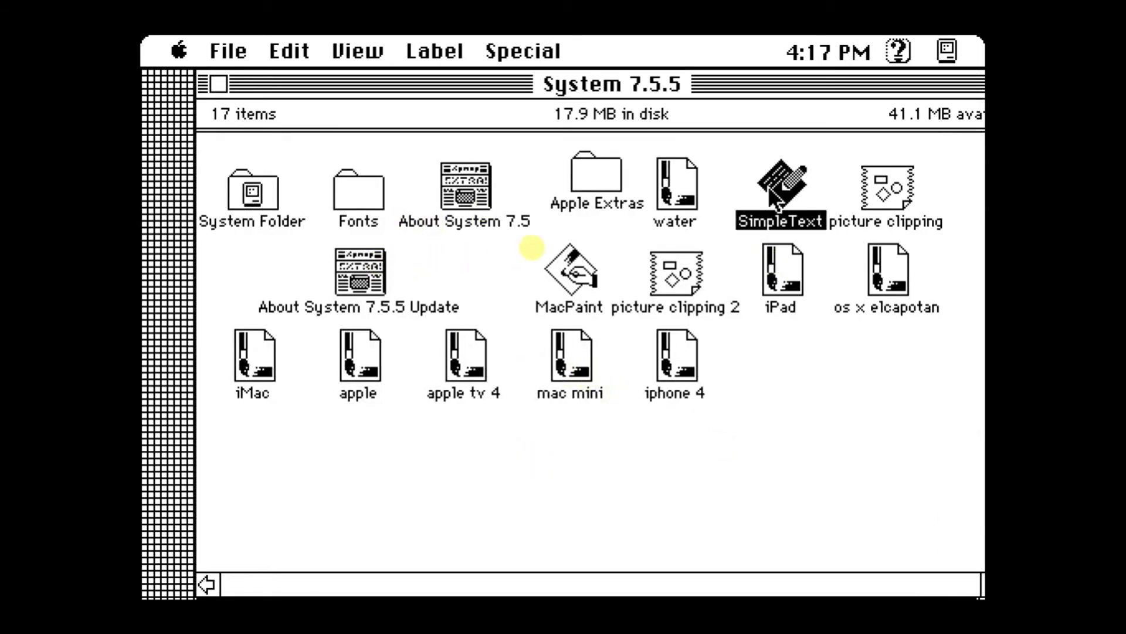
double_click(780, 187)
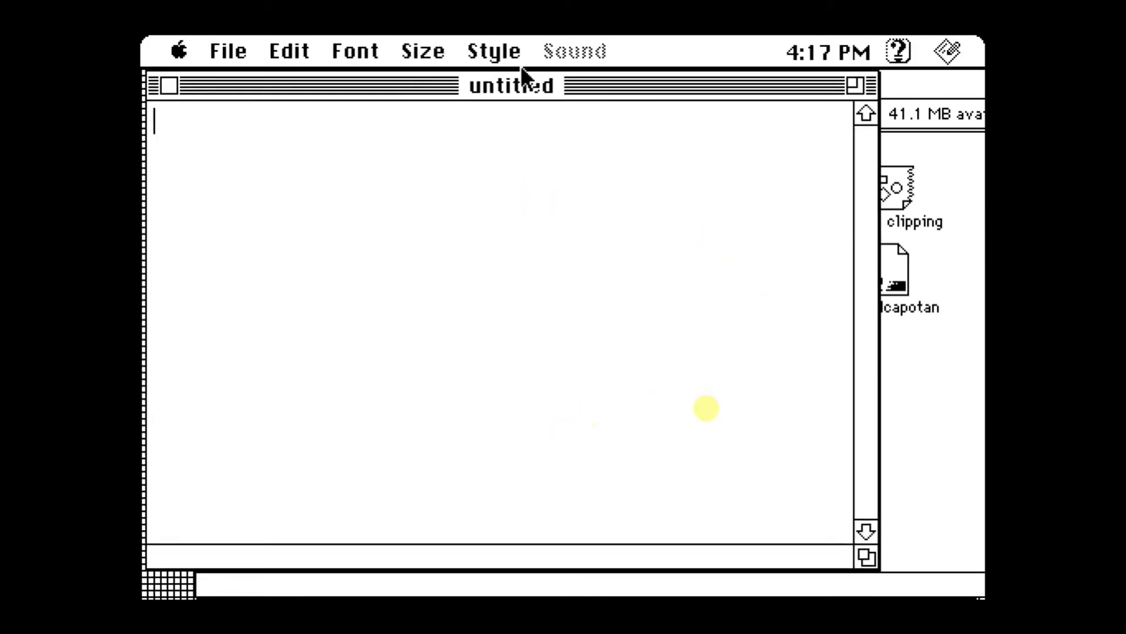
click(493, 50)
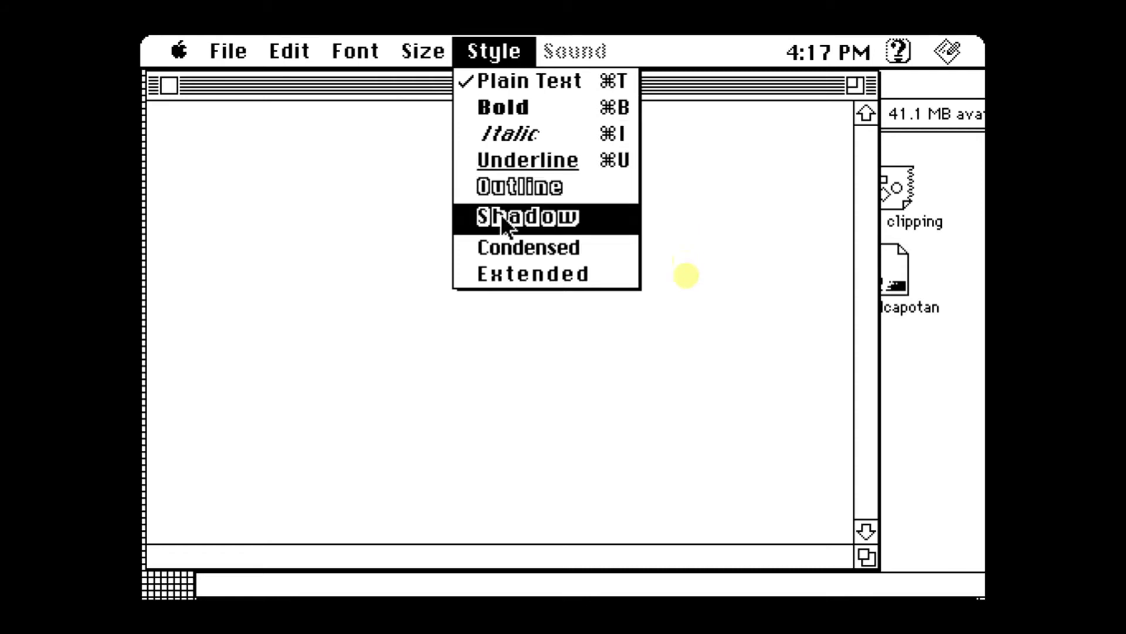
- Switch to Shadow style and type the greeting 'hello its iMad'
click(528, 217)
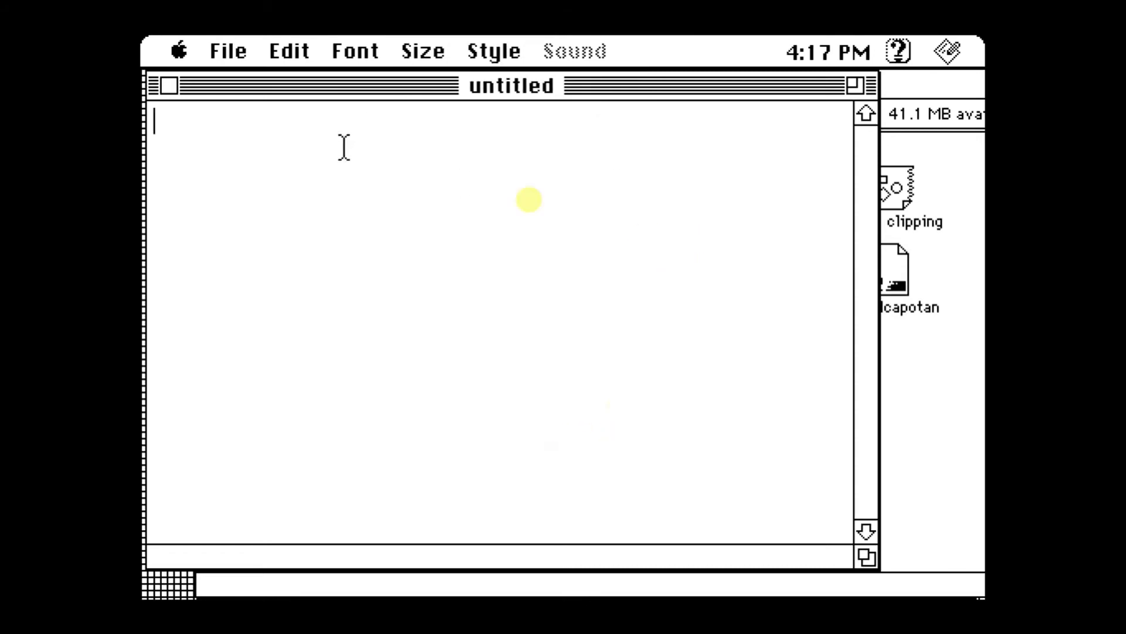
text(he)
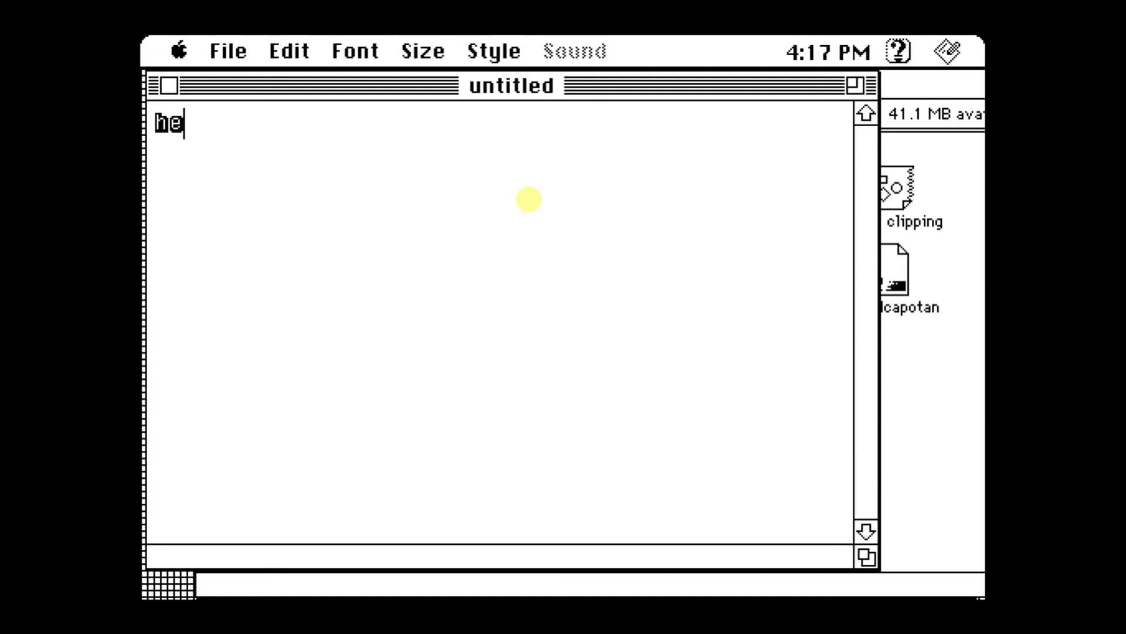
text(llo)
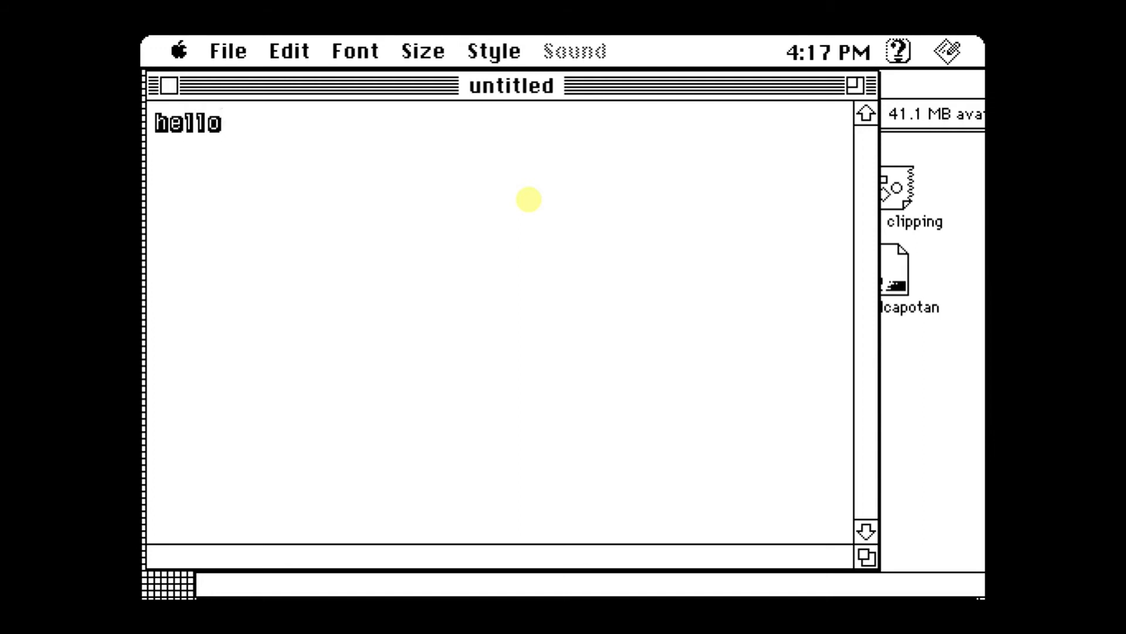
text(its)
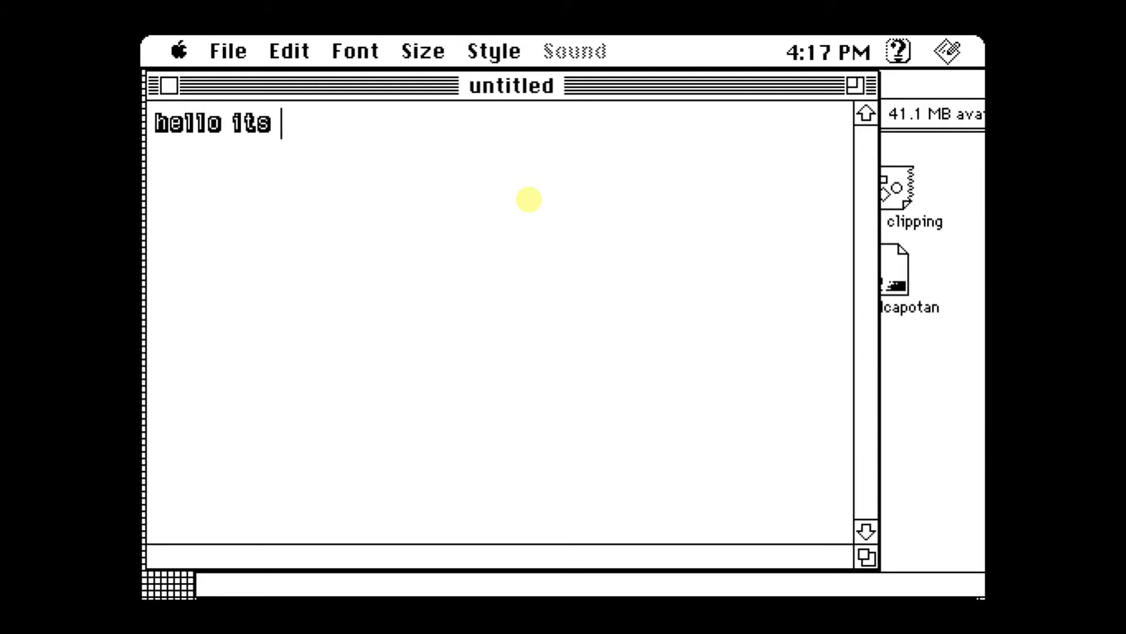
text(iMad)
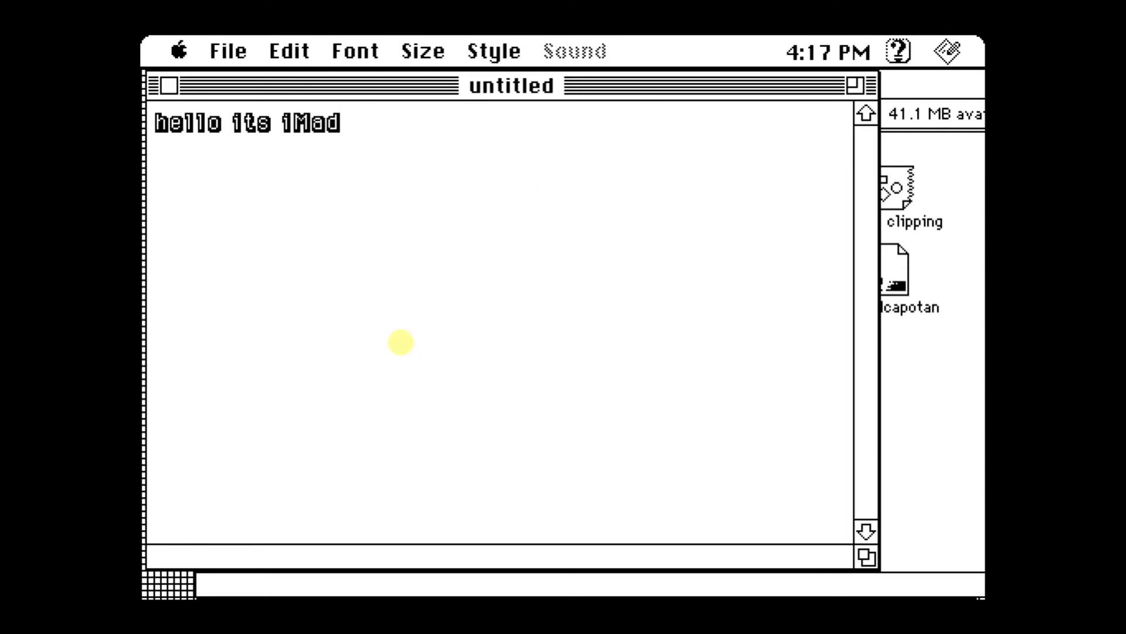
- Type a line asking viewers to like and subscribe for more
text(like and s)
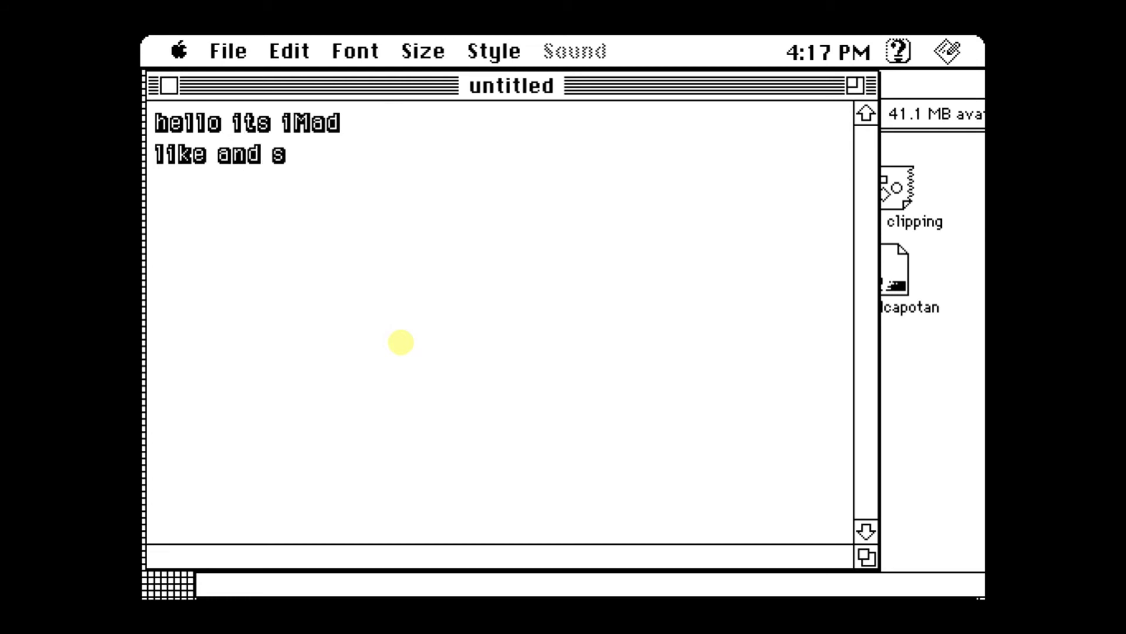
text(ubscy)
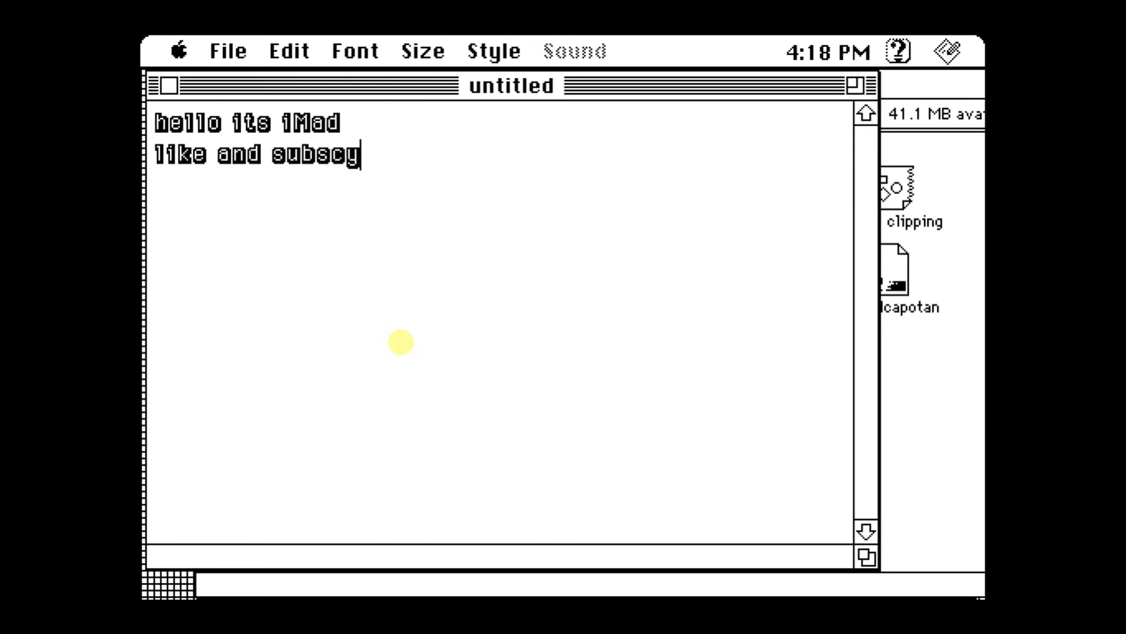
text(ibe)
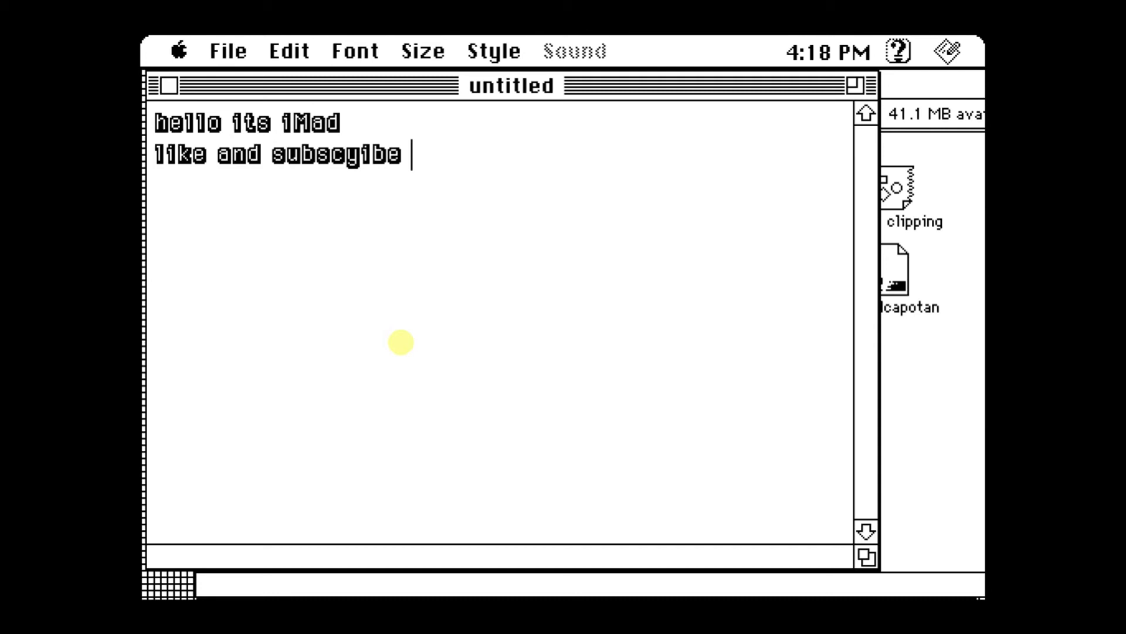
text(for mo)
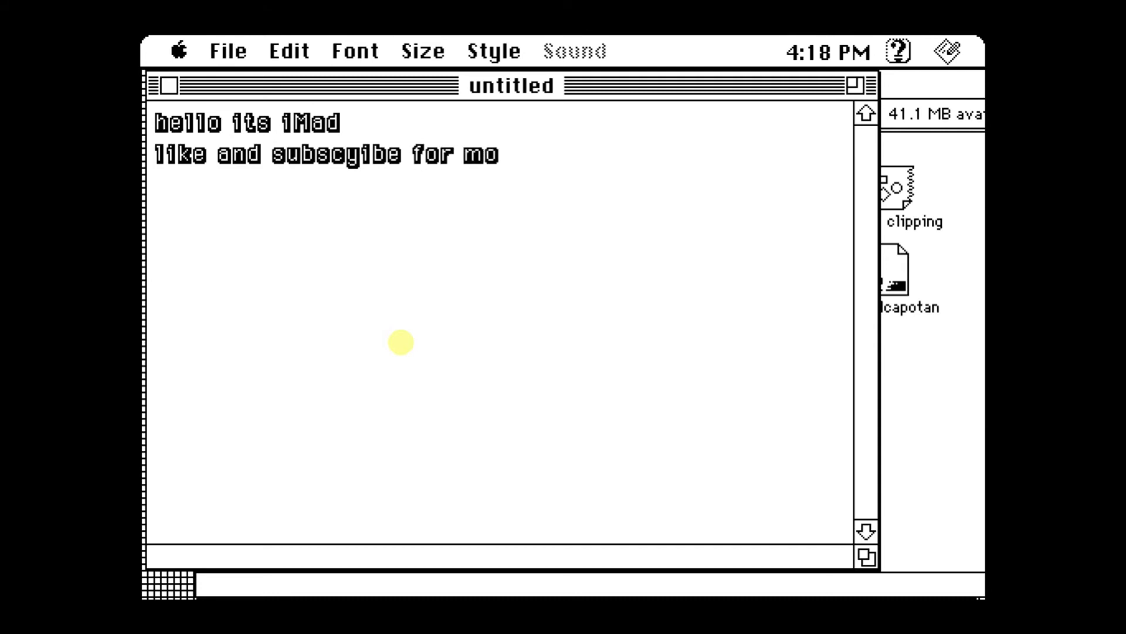
text(re c)
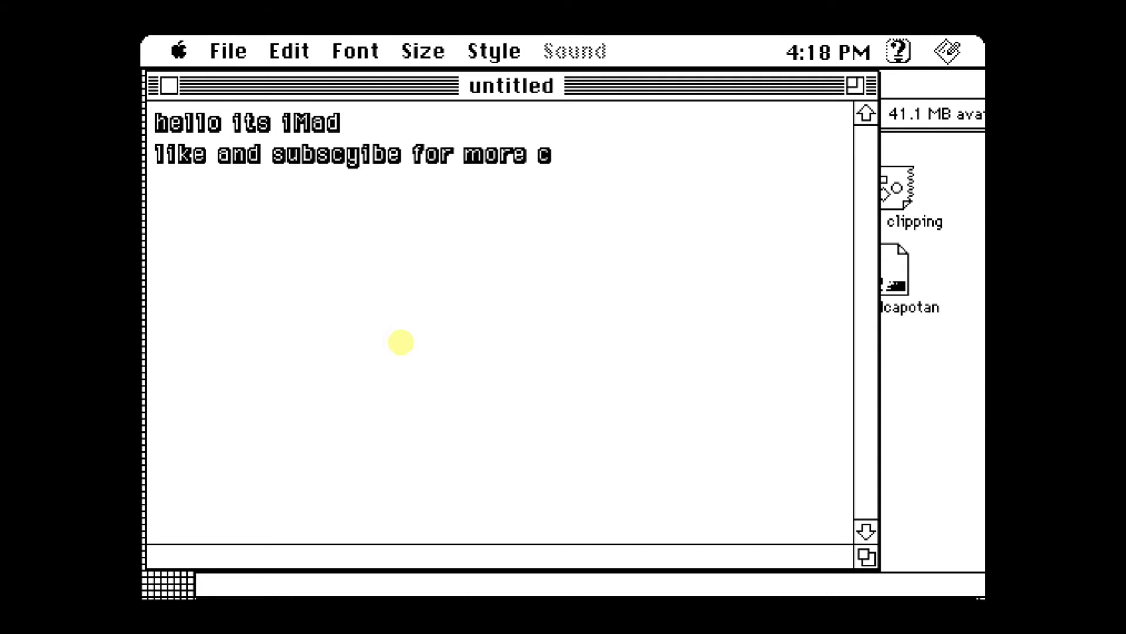
text(i)
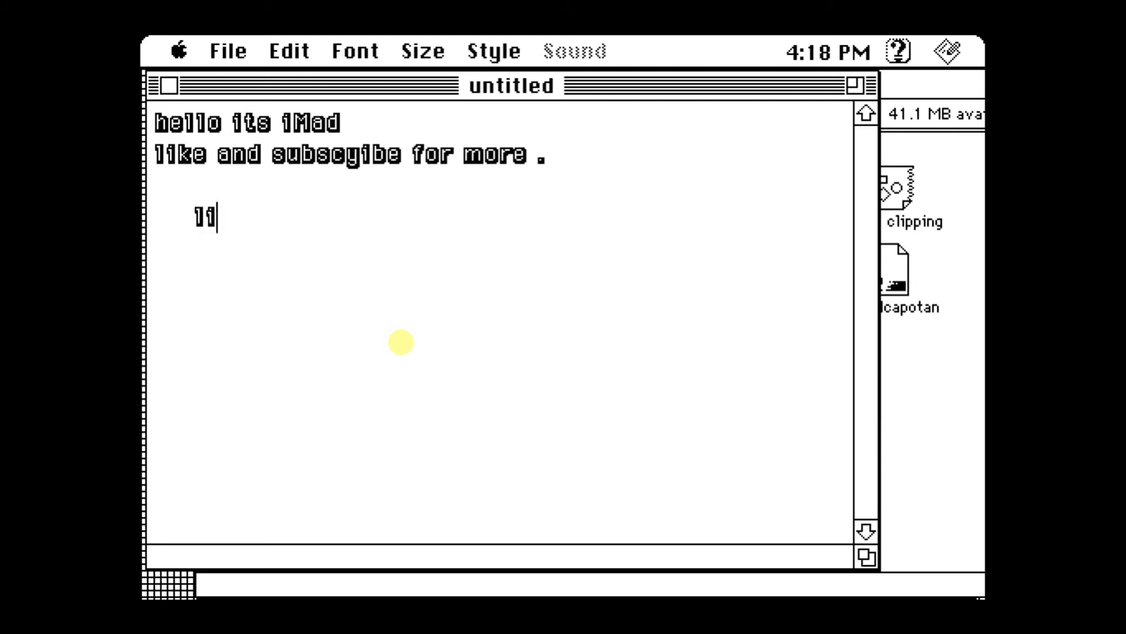
- Type 'like subscribe' again and finish with 'see u later'
text(ke)
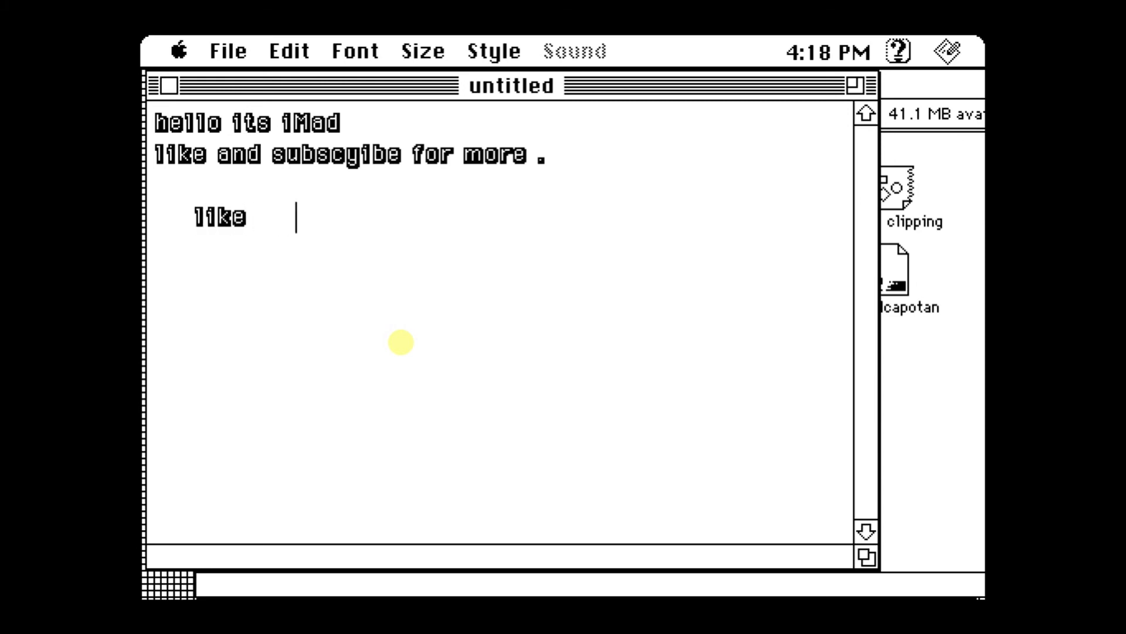
text(su)
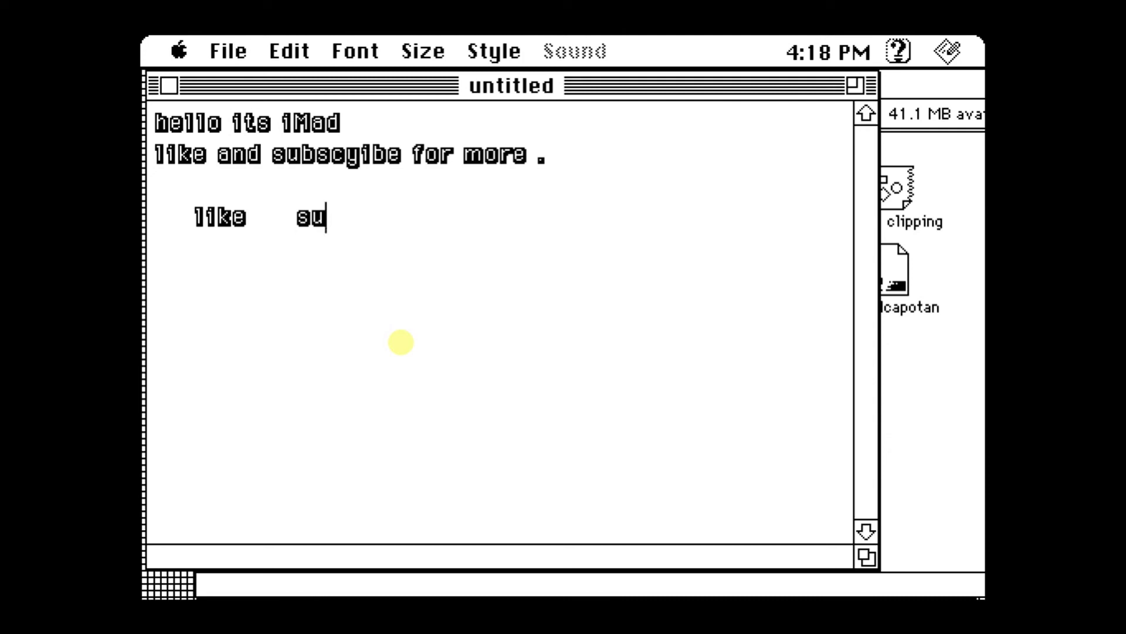
text(bsc)
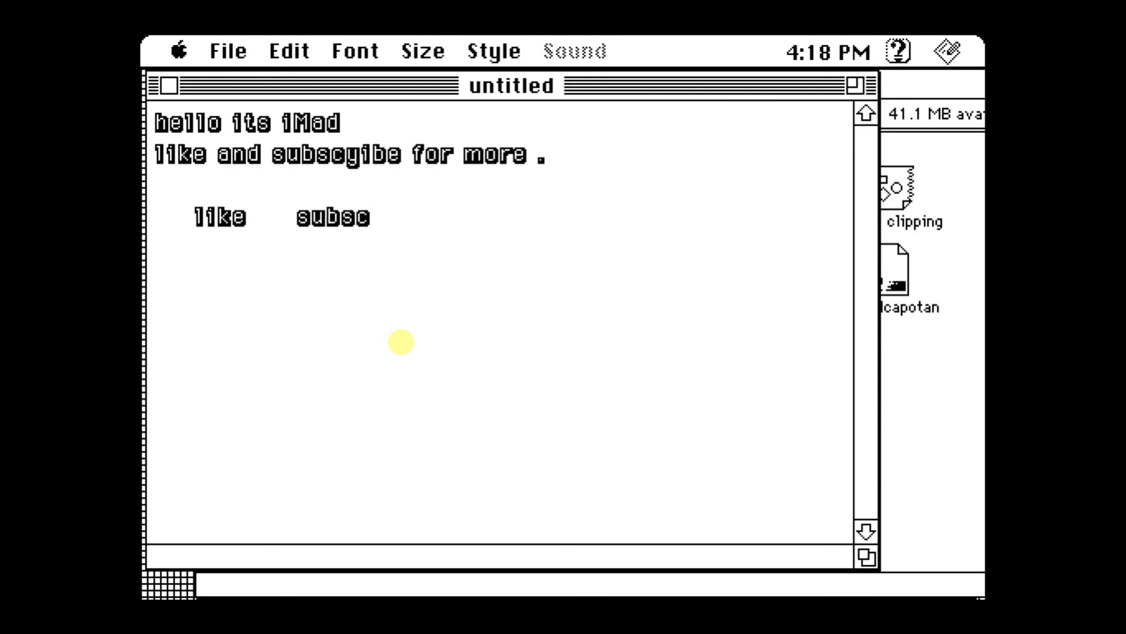
text(rib)
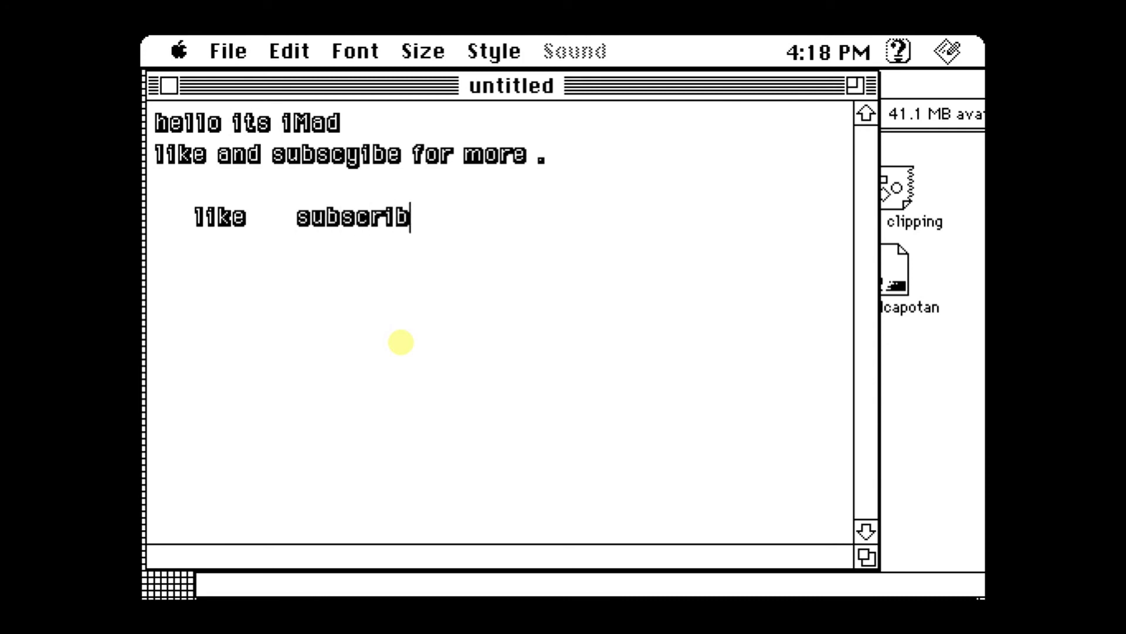
text(e)
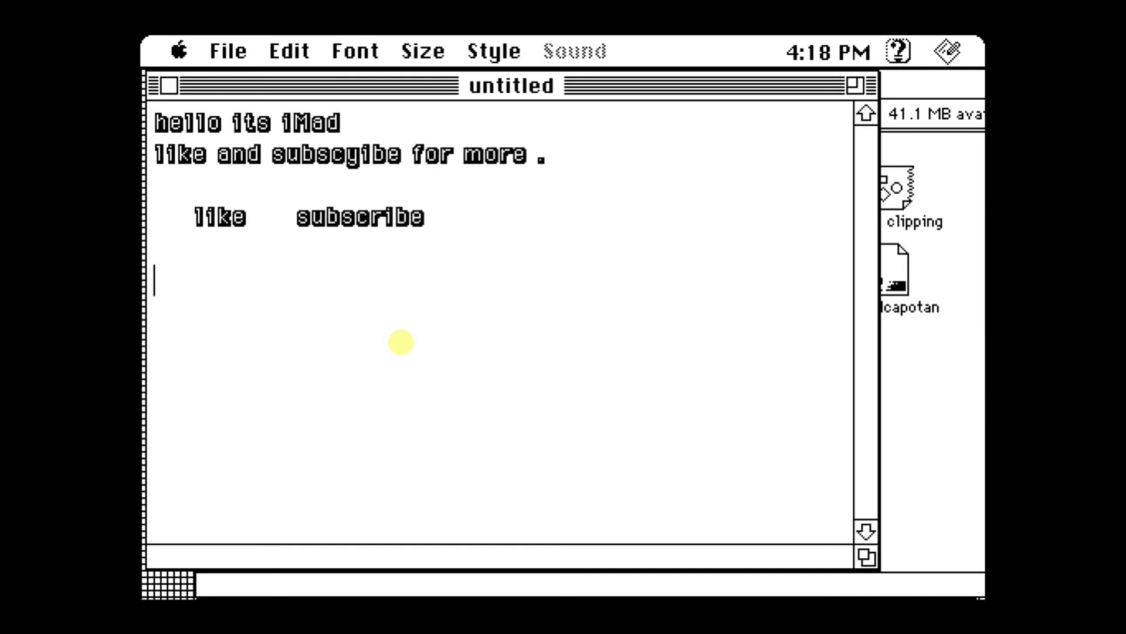
text(see u)
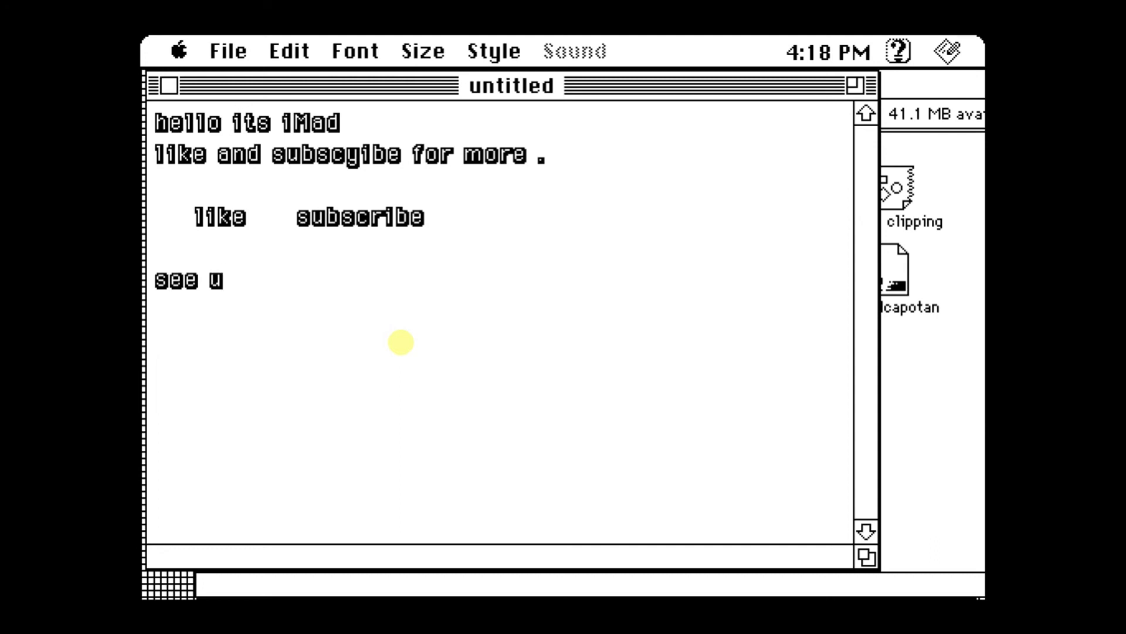
text(later)
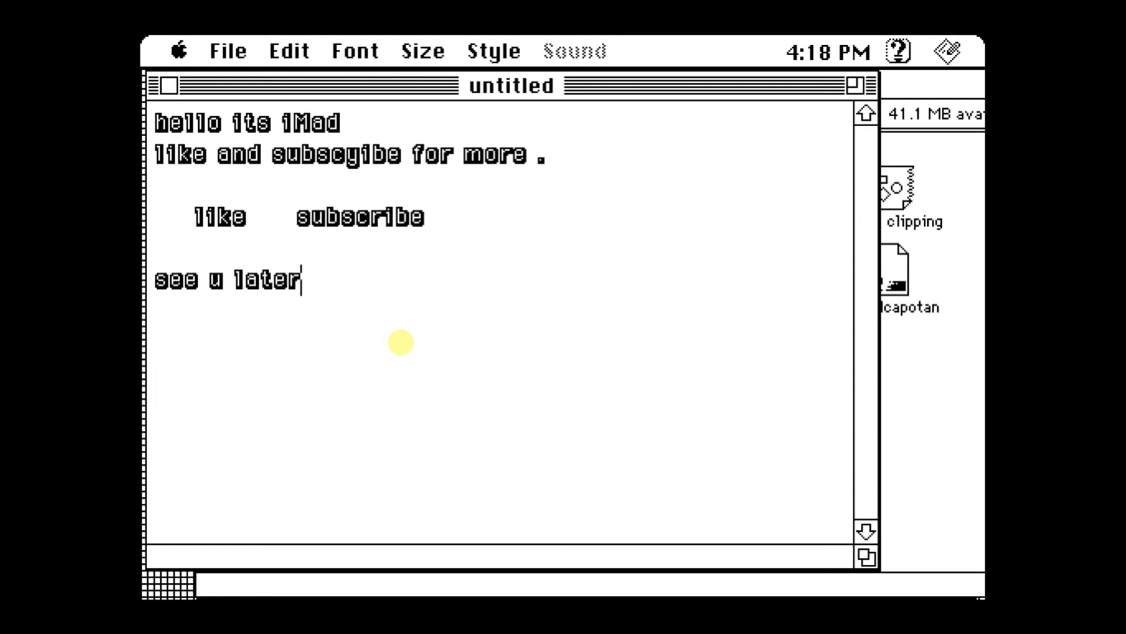